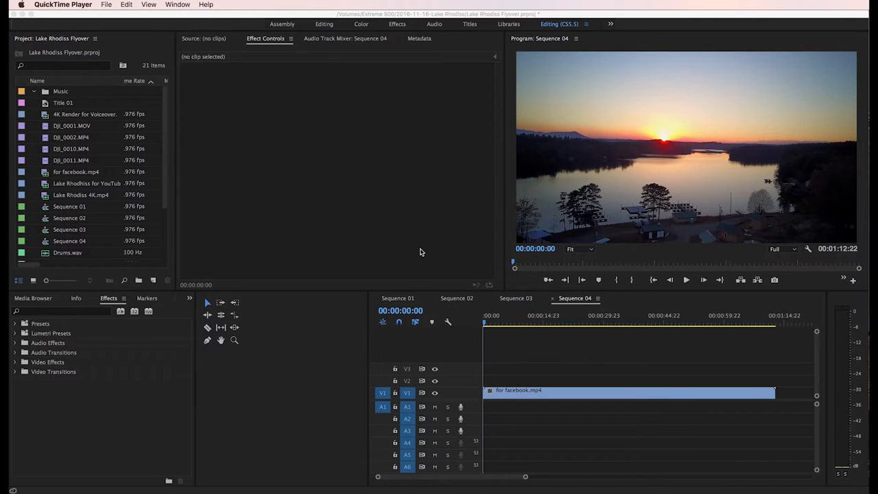
mouse_move(506, 198)
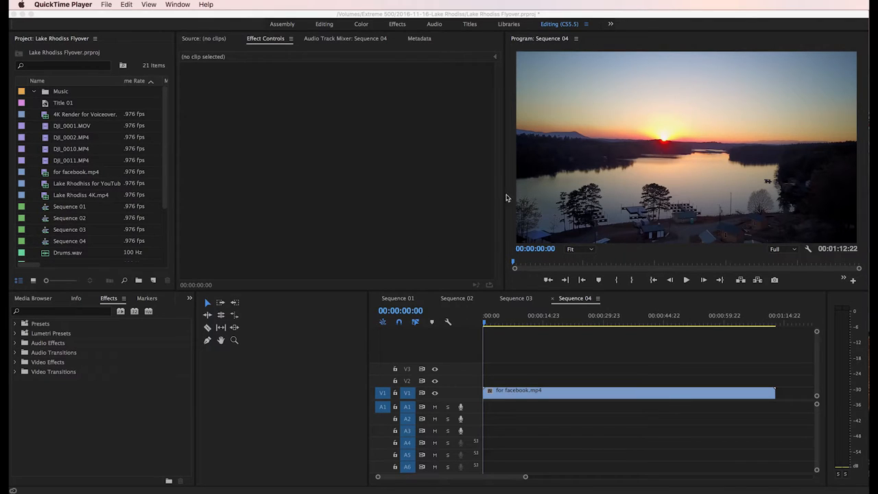
mouse_move(489, 195)
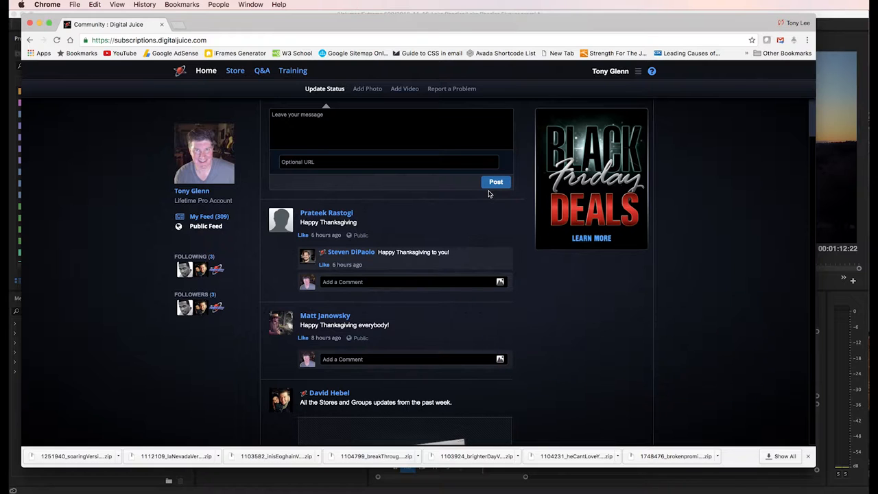
mouse_move(559, 27)
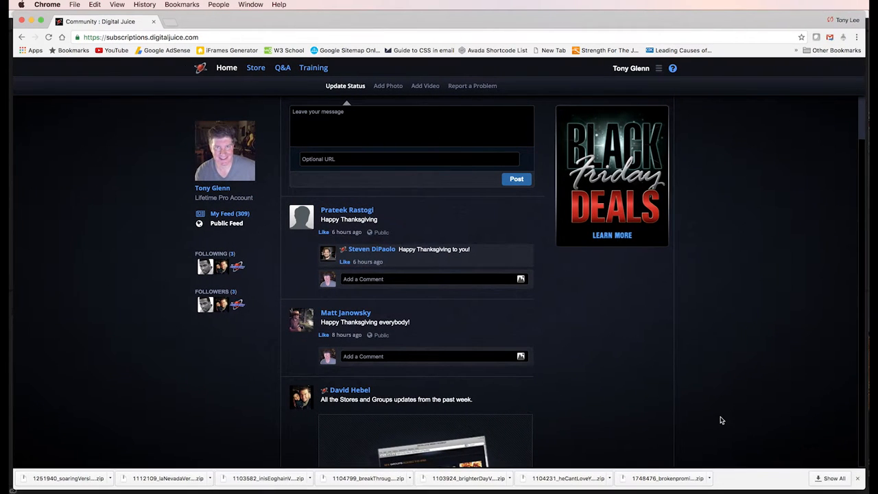
mouse_move(642, 362)
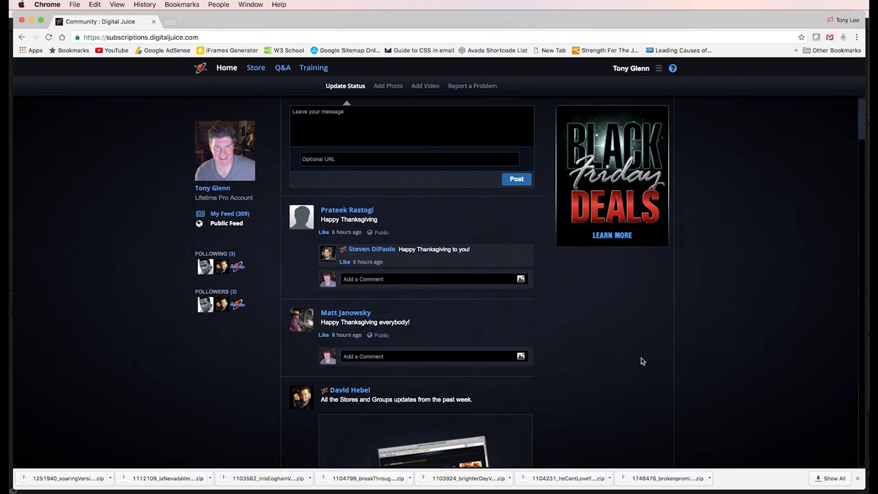
mouse_move(584, 326)
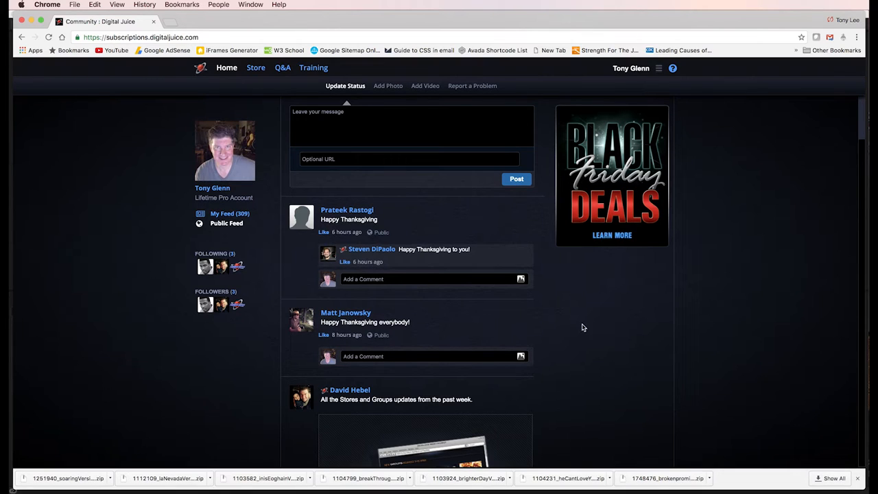
mouse_move(596, 359)
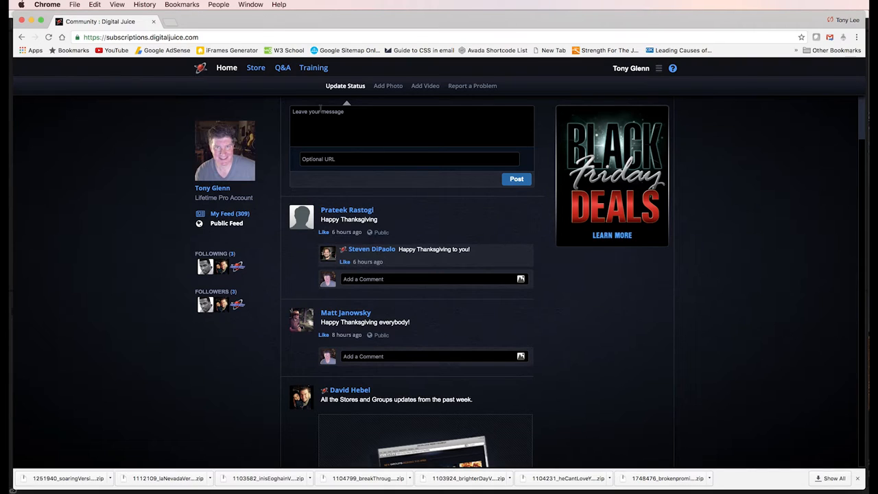
mouse_move(310, 94)
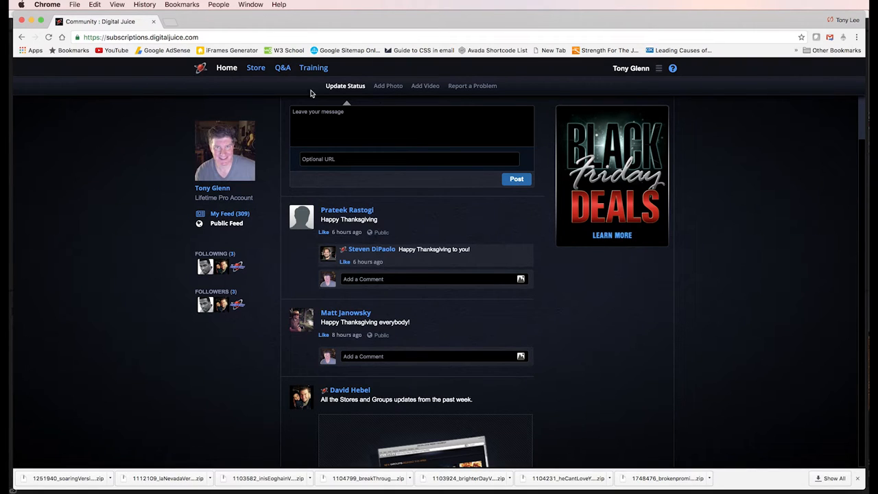
Browse the Store page through its featured designer stores, specialty stores, content and theme zones
left_click(256, 67)
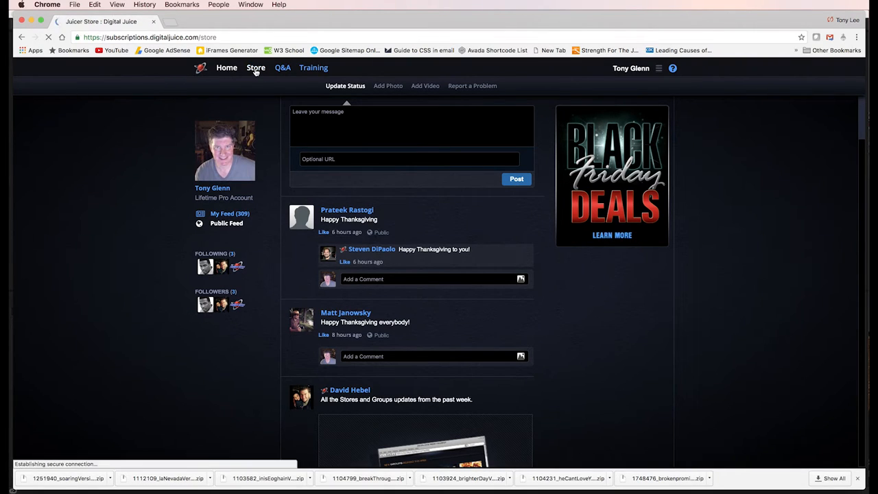
left_click(255, 67)
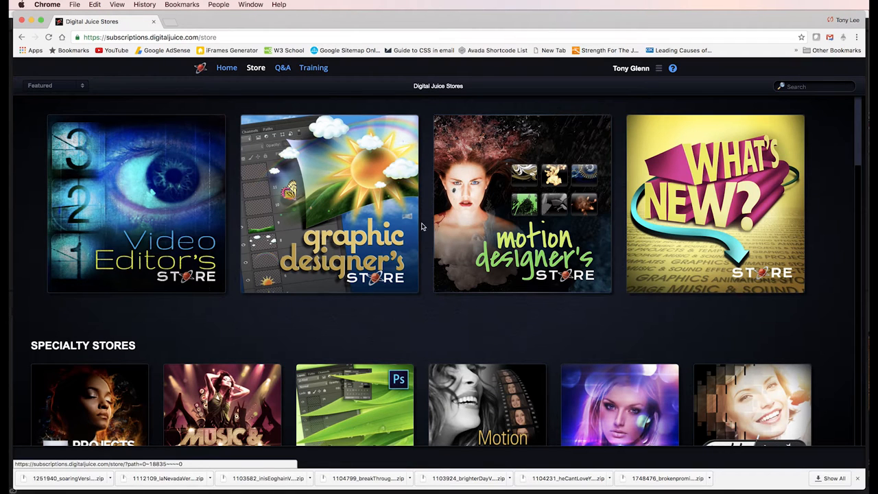
mouse_move(176, 233)
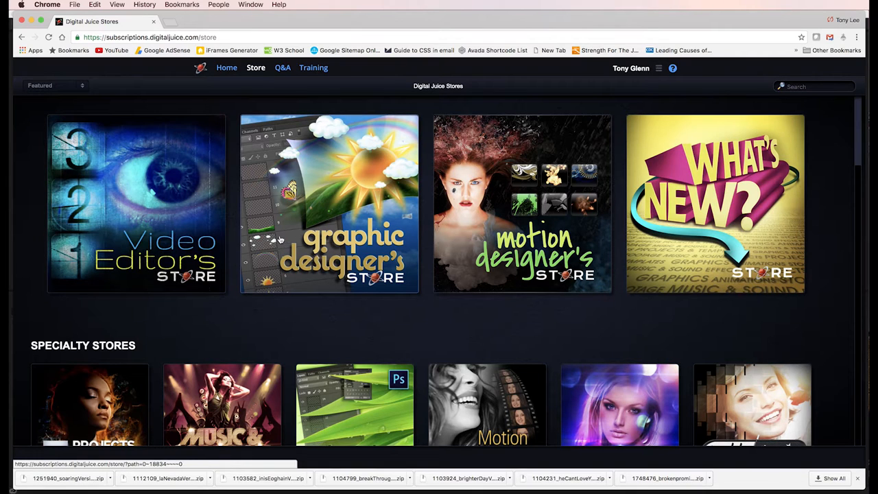
mouse_move(422, 242)
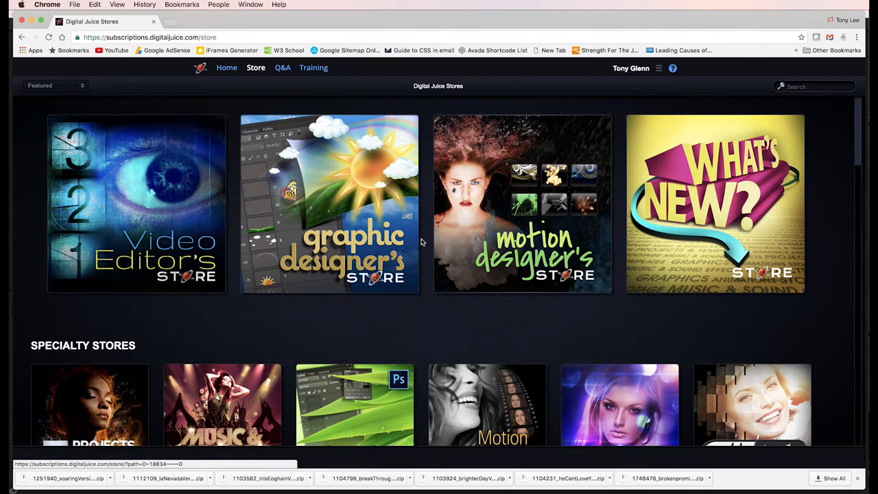
scroll("down", 3)
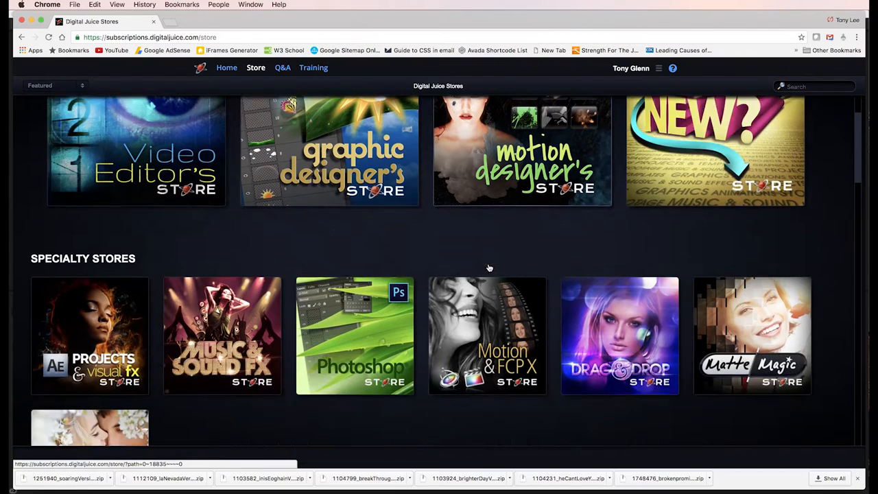
scroll("down", 3)
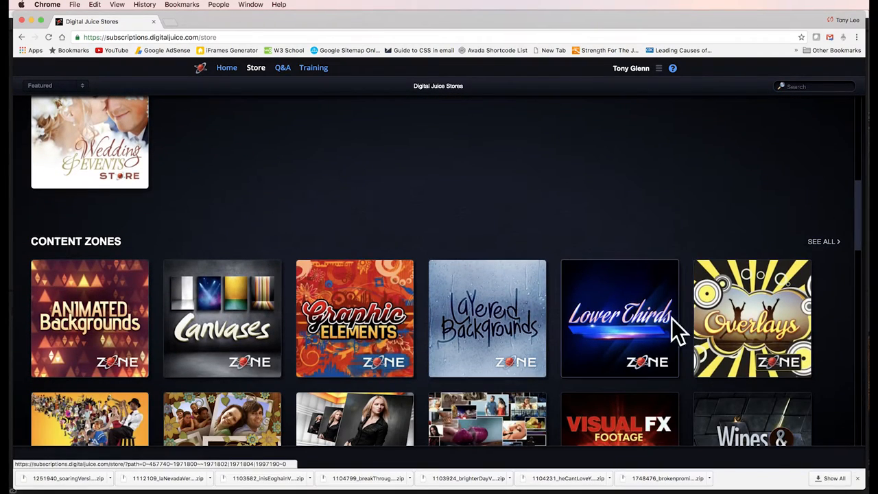
scroll("down", 3)
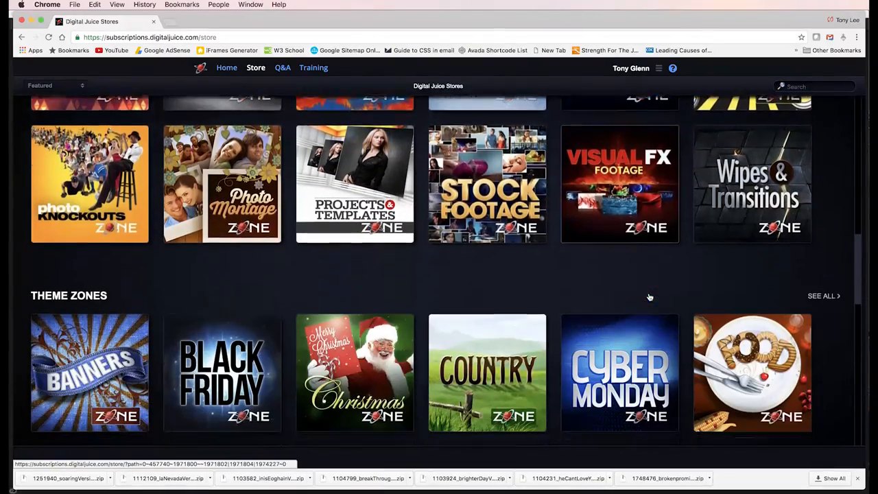
scroll("down", 3)
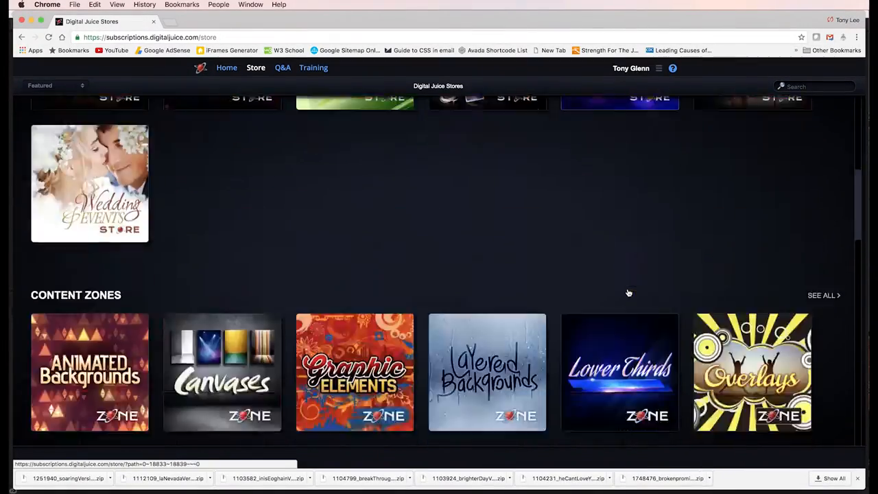
scroll("down", 3)
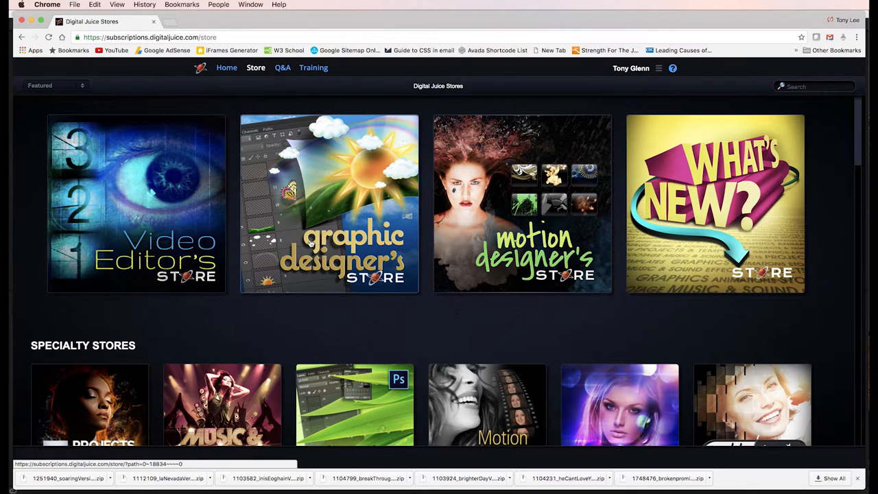
mouse_move(338, 171)
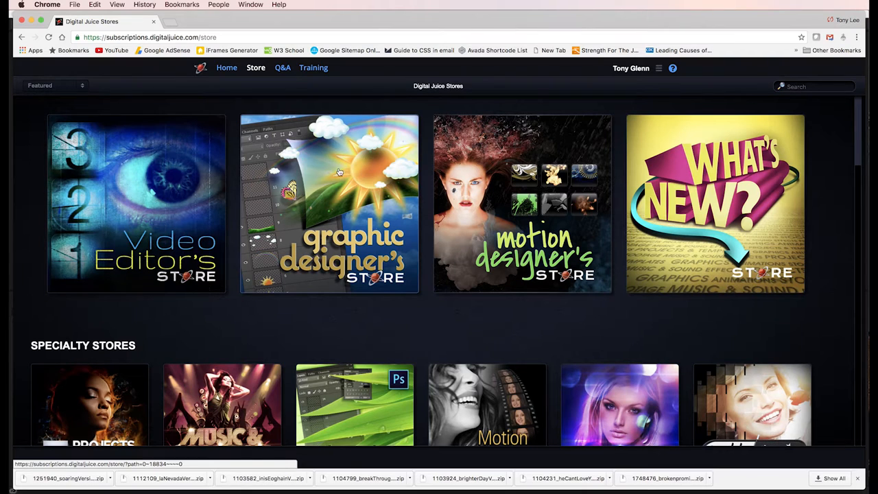
mouse_move(337, 170)
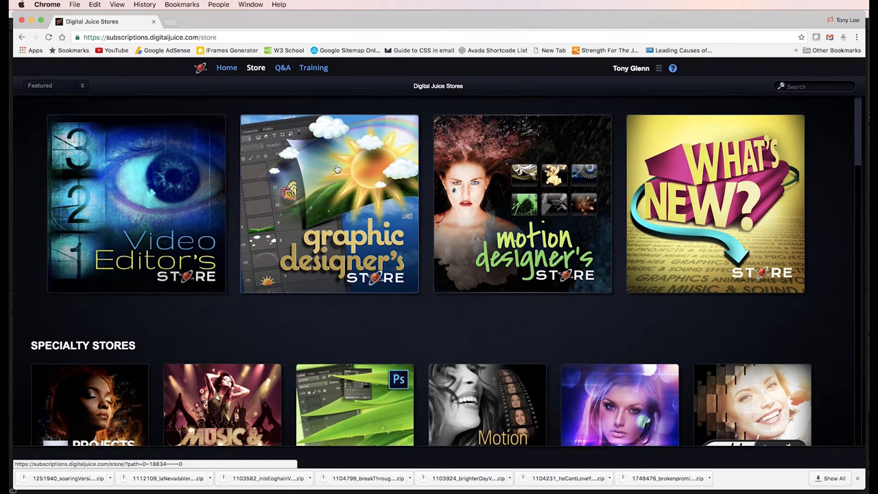
mouse_move(255, 222)
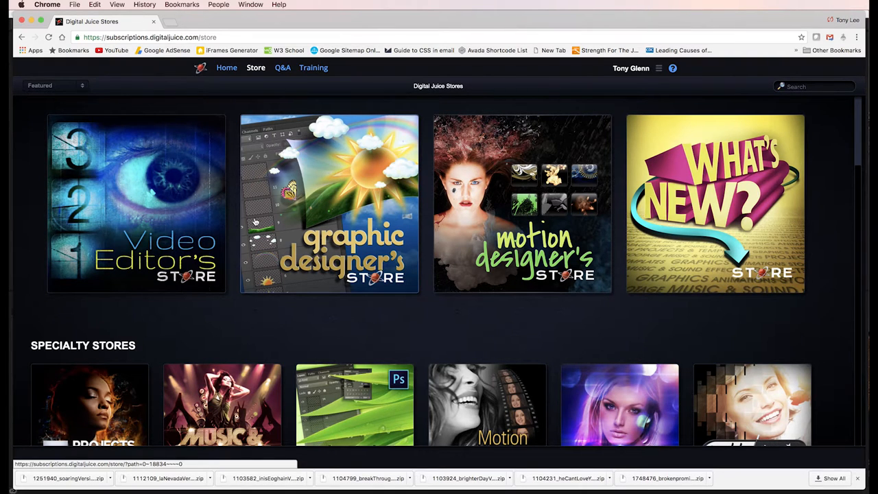
scroll("down", 3)
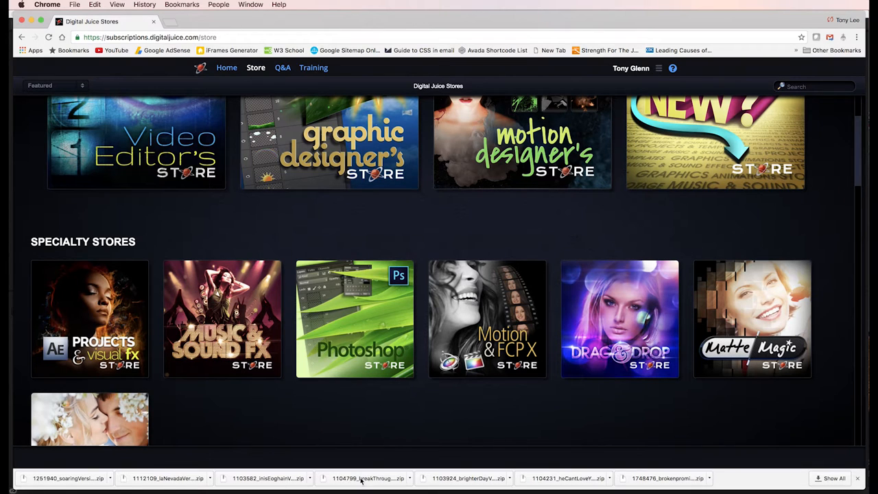
mouse_move(240, 340)
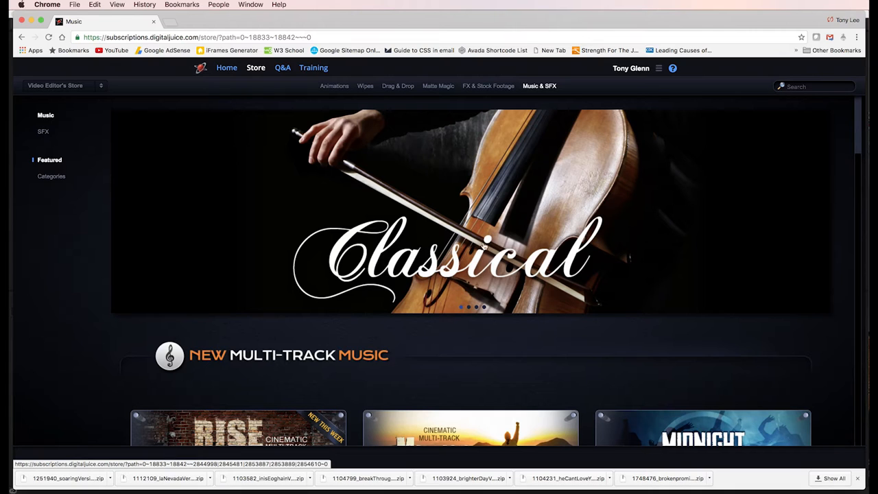
Scroll the Music store past multi-track music, vocal tracks and Rock Explosion collections
scroll("down", 3)
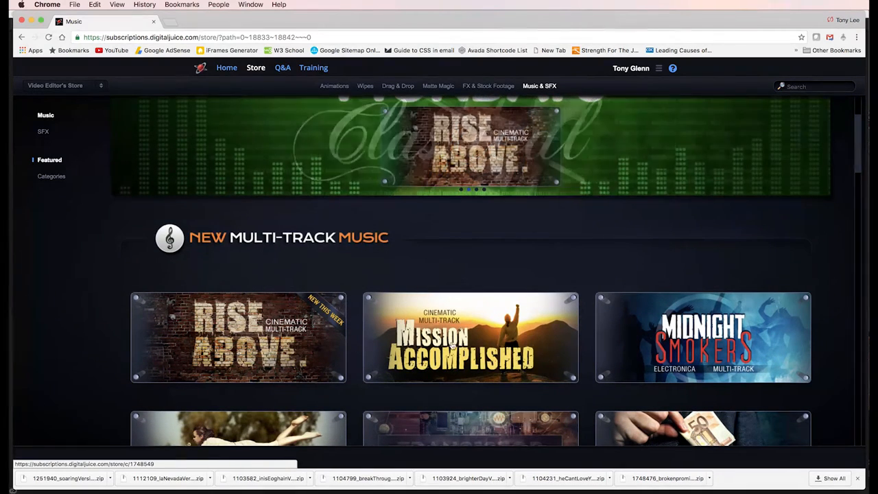
scroll("down", 3)
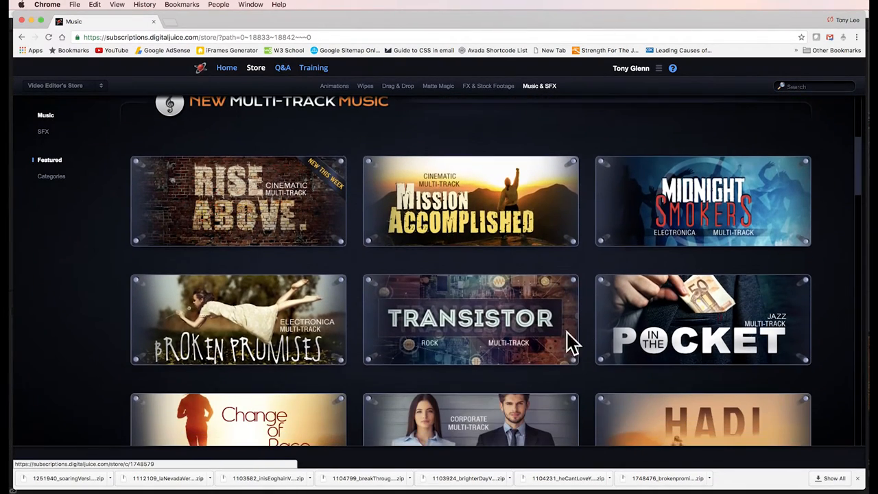
scroll("down", 3)
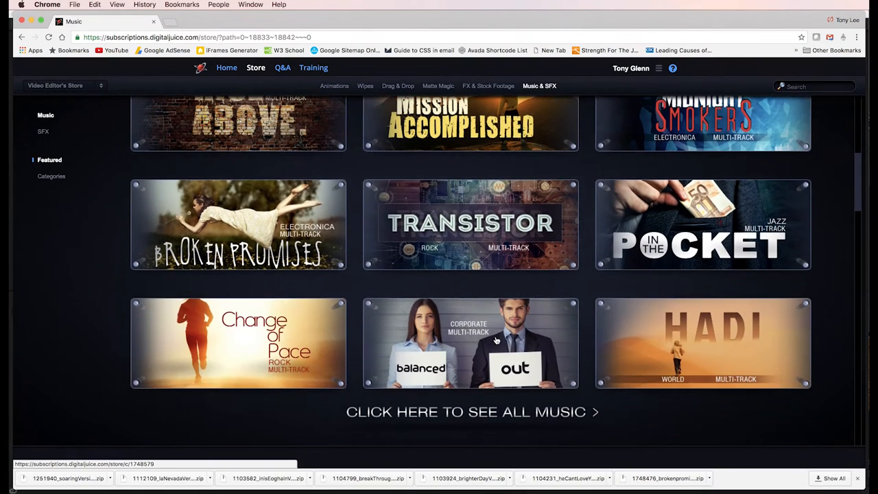
scroll("down", 3)
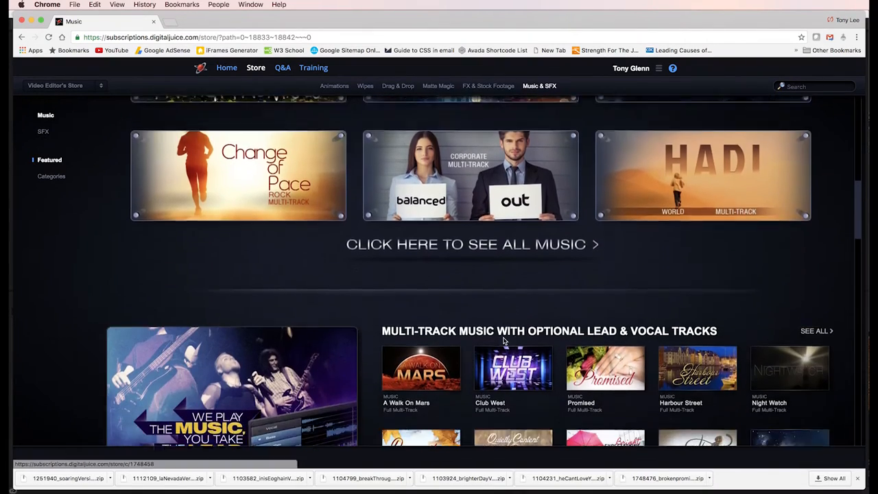
scroll("down", 3)
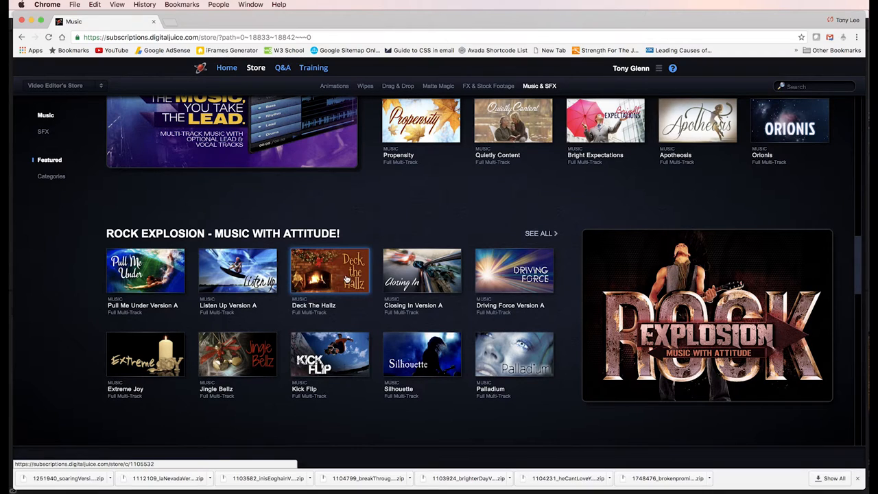
scroll("down", 3)
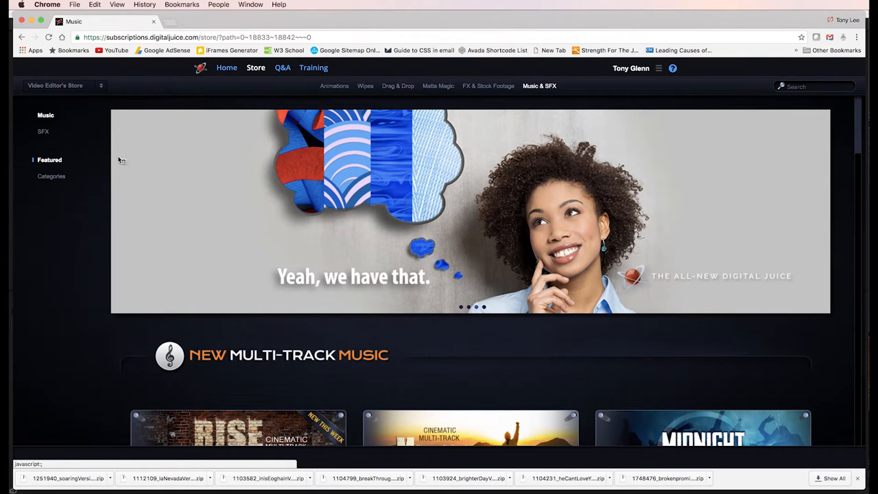
mouse_move(318, 268)
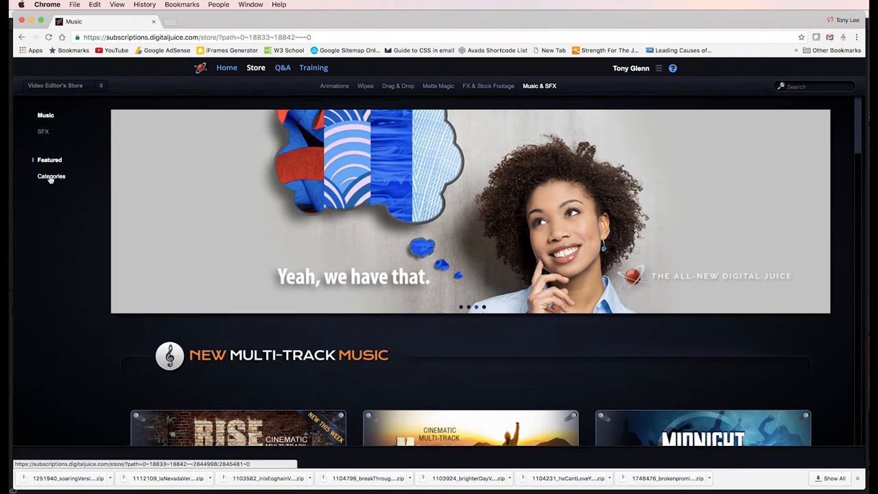
Browse music Categories by Instrument and scroll the instrument tiles toward Piano
left_click(52, 176)
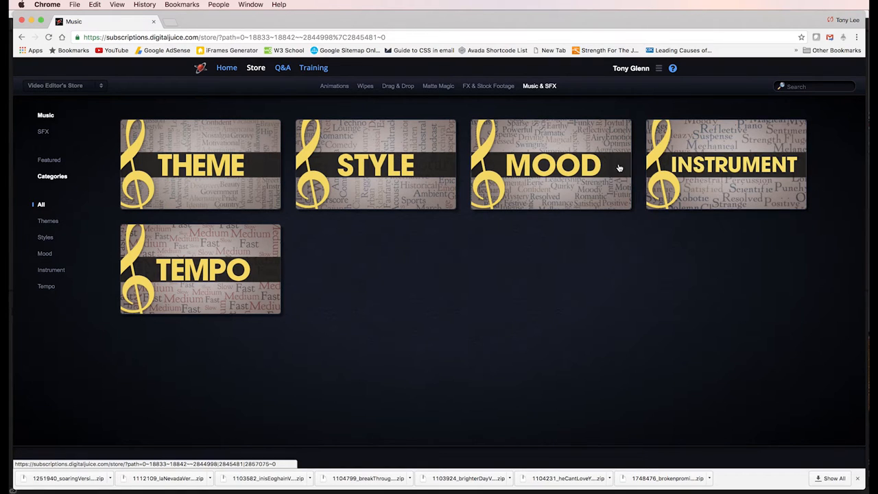
left_click(725, 164)
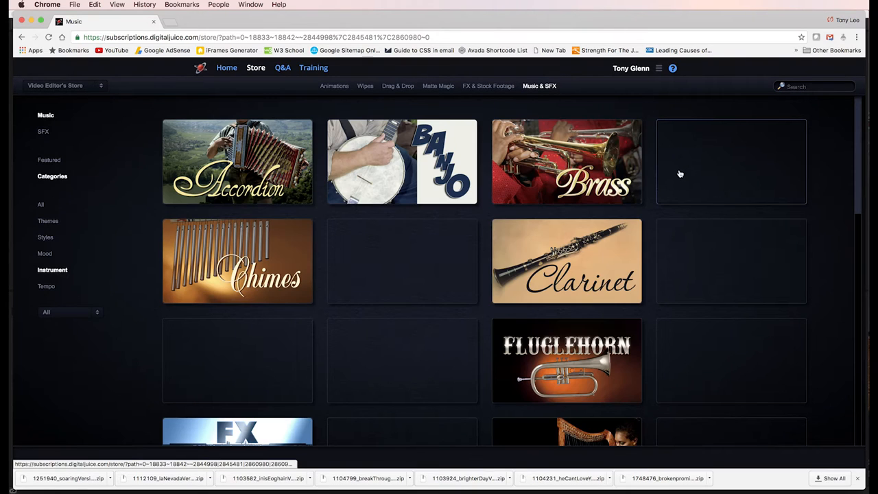
scroll("down", 3)
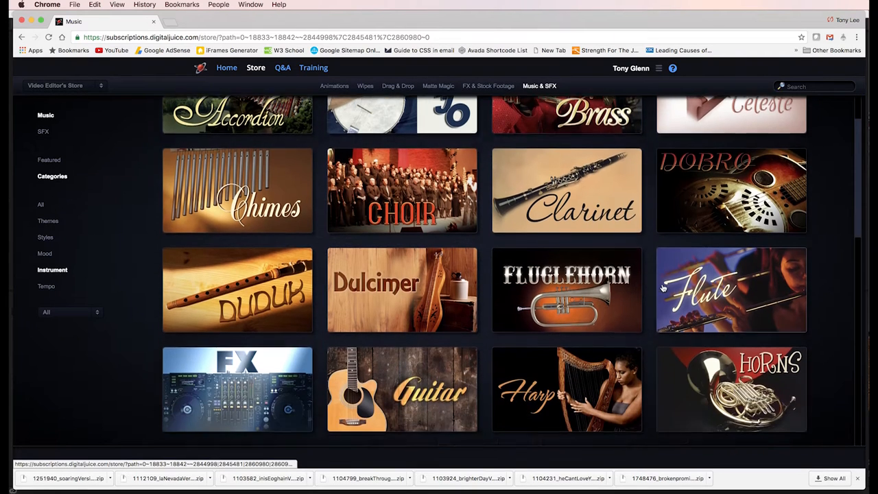
scroll("down", 3)
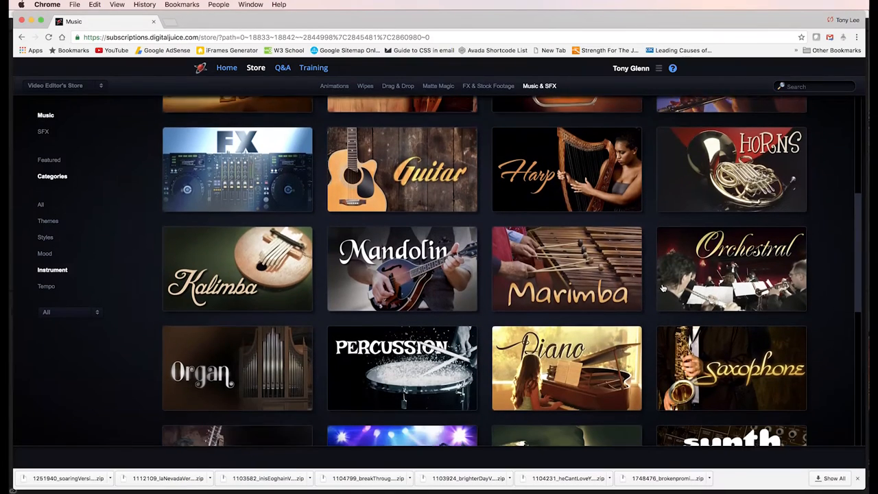
scroll("down", 3)
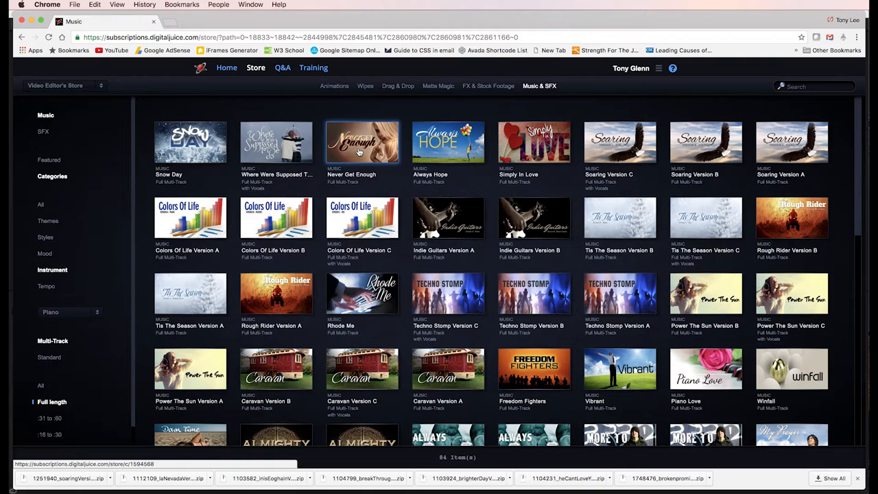
Download the WAV layers of the track Never Get Enough from its detail page
left_click(362, 142)
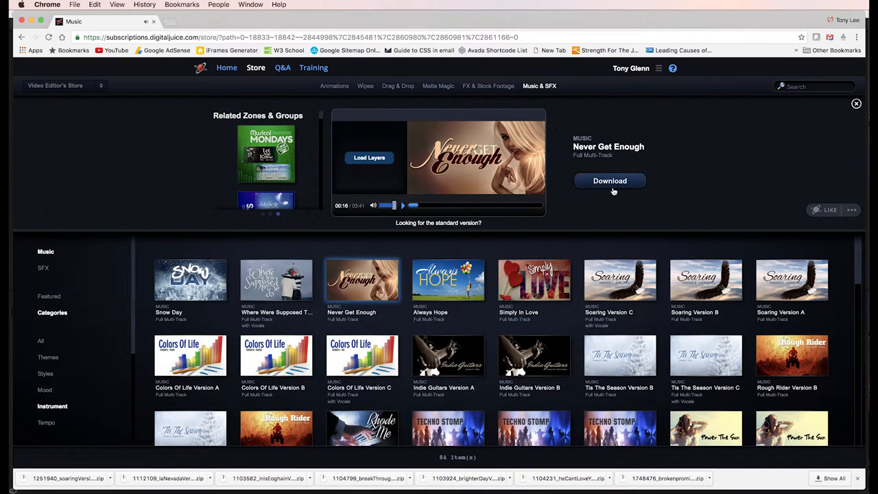
left_click(609, 181)
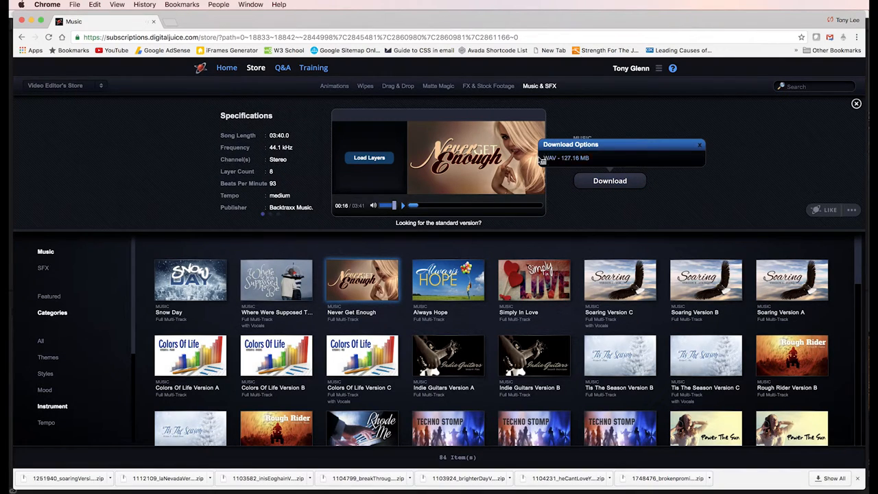
left_click(565, 158)
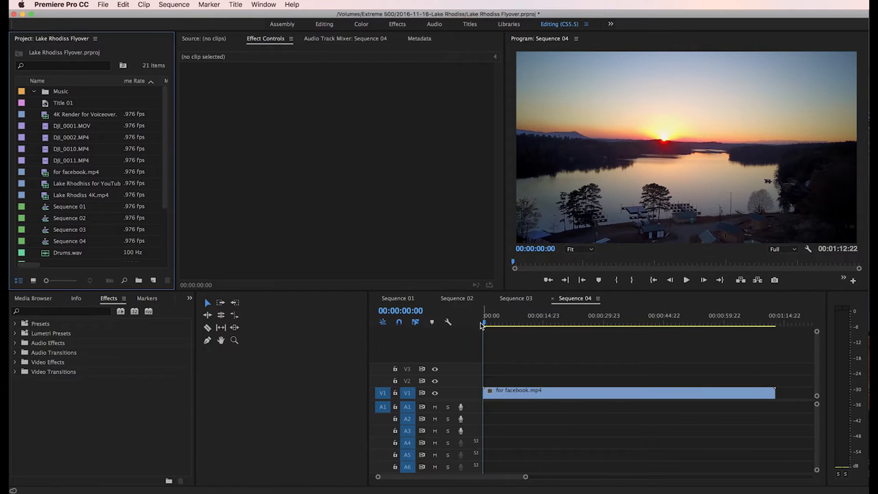
Preview Sequence 04, return to its start, and float the empty Music bin aside
left_click(610, 322)
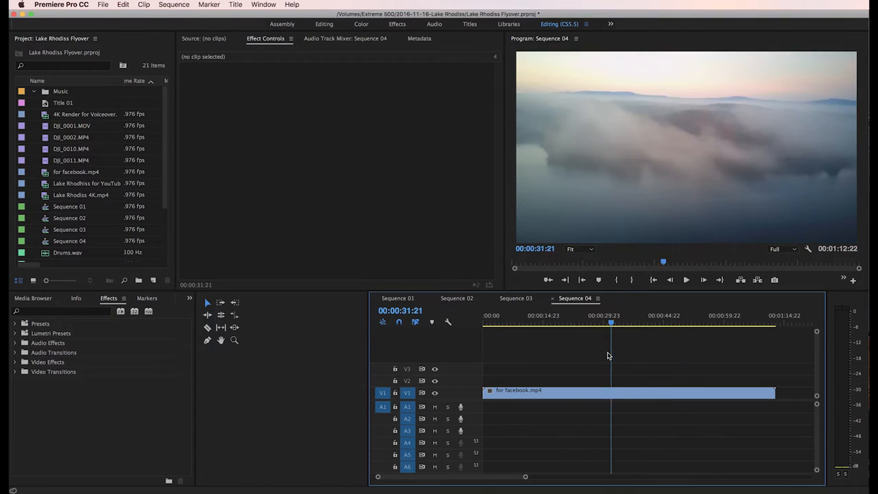
left_click(665, 323)
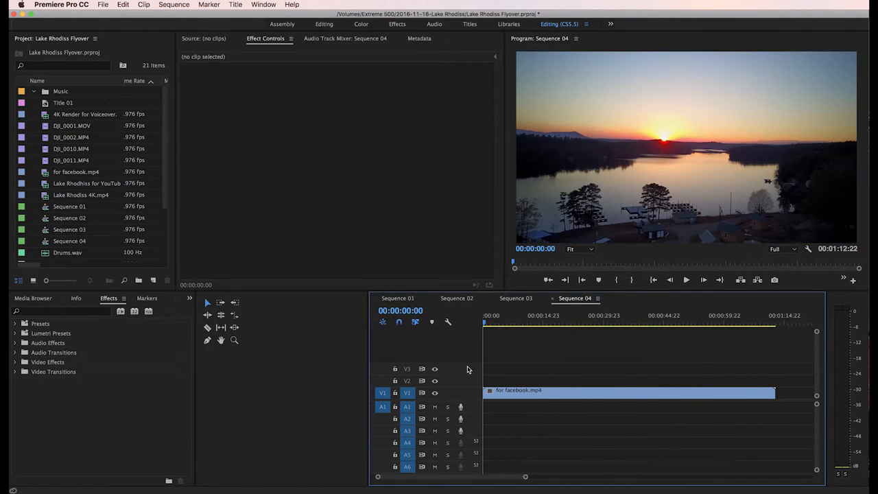
mouse_move(201, 385)
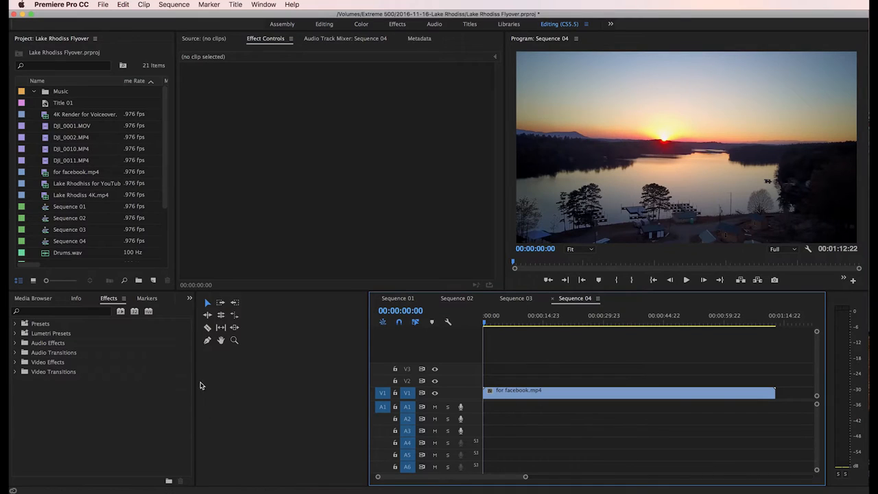
mouse_move(165, 189)
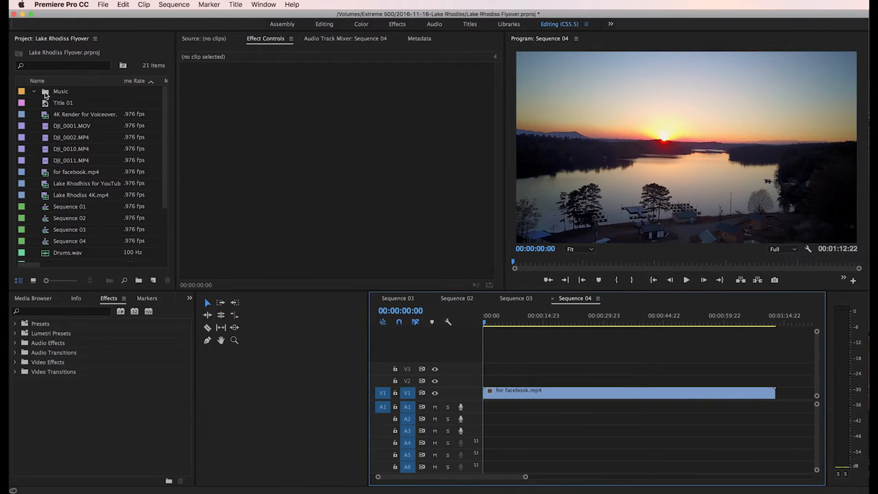
double_click(60, 90)
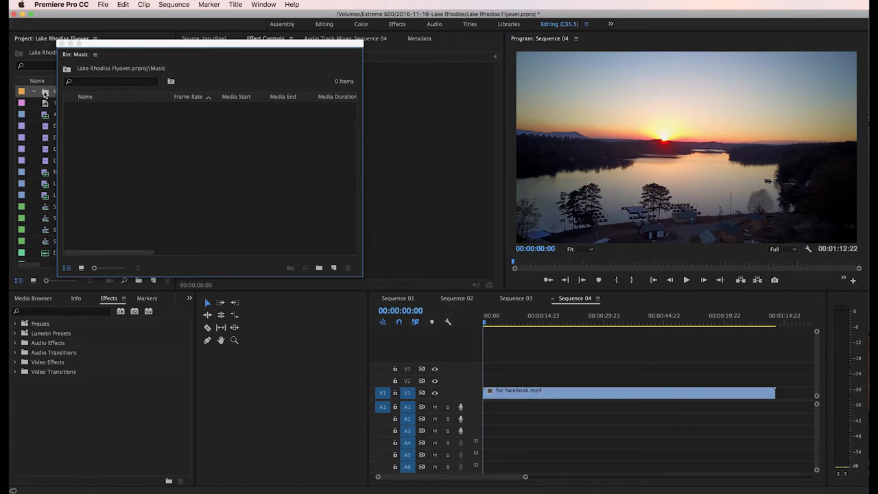
left_click_drag(74, 55, 112, 100)
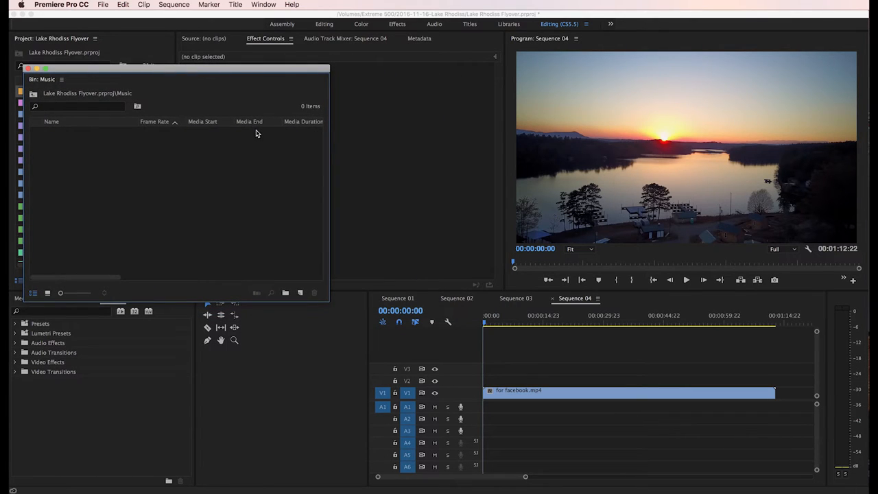
mouse_move(433, 392)
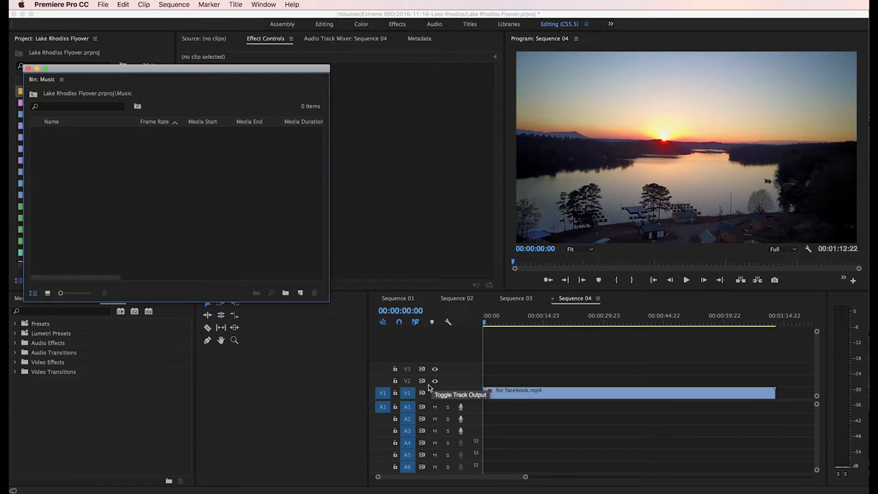
mouse_move(220, 426)
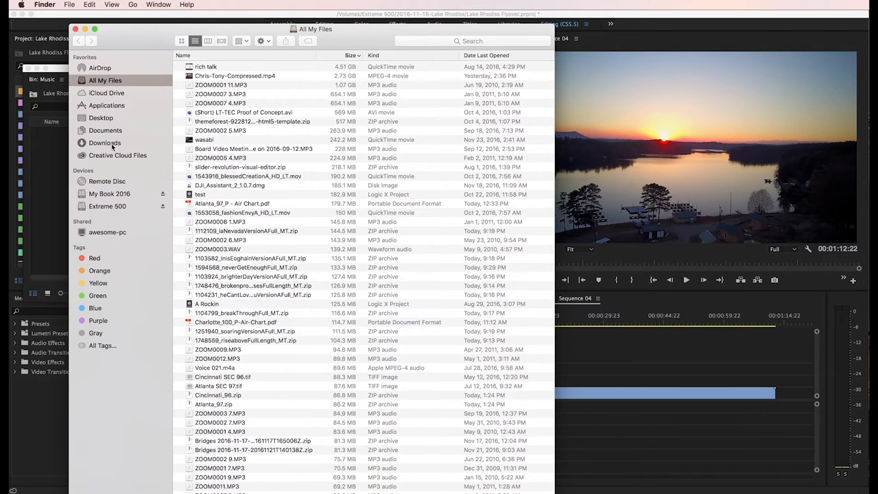
View Downloads and bring up a second Finder window
left_click(104, 143)
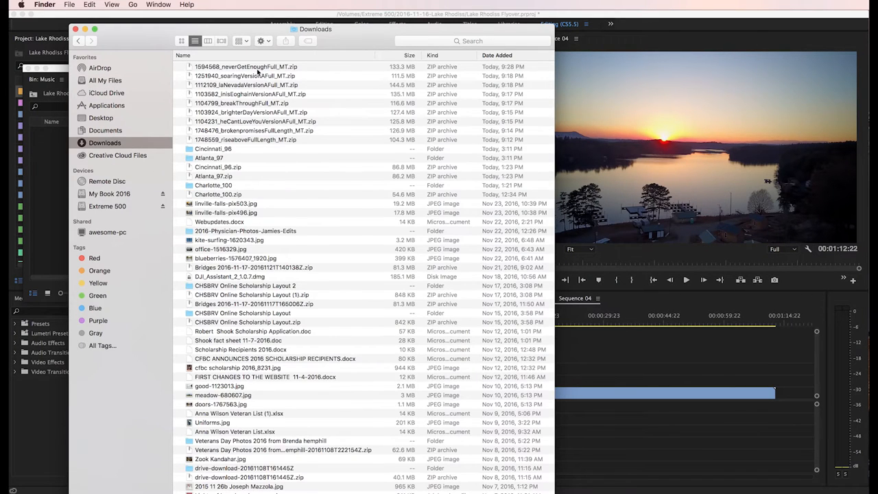
mouse_move(250, 76)
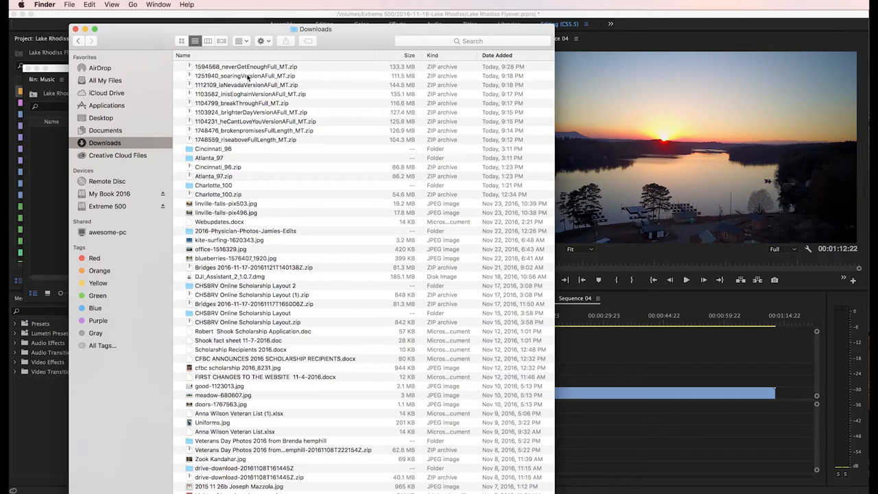
left_click(247, 86)
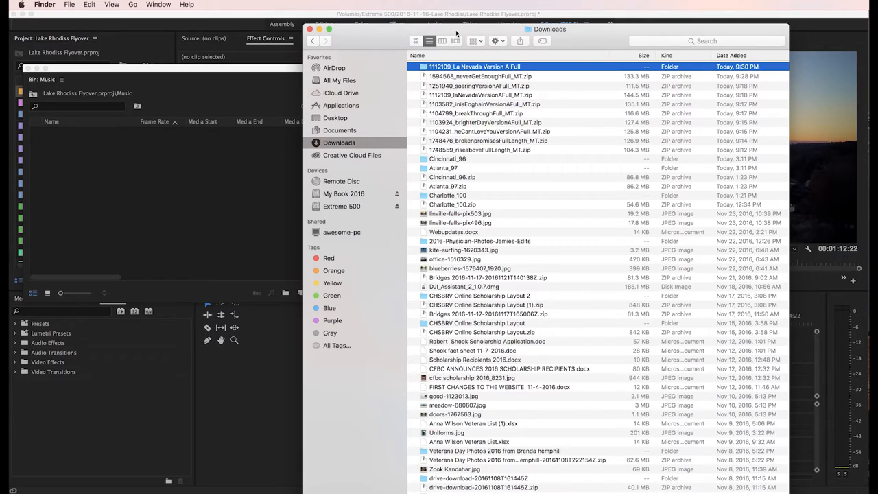
left_click(44, 6)
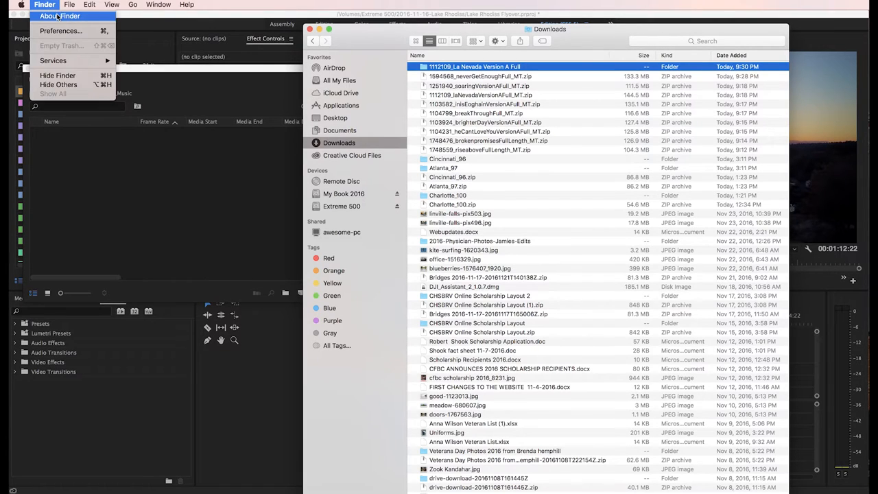
left_click(68, 6)
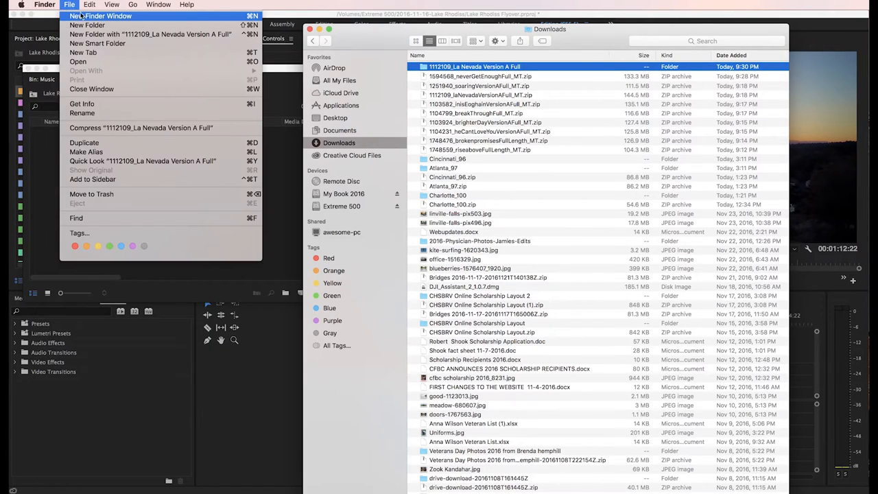
left_click(100, 16)
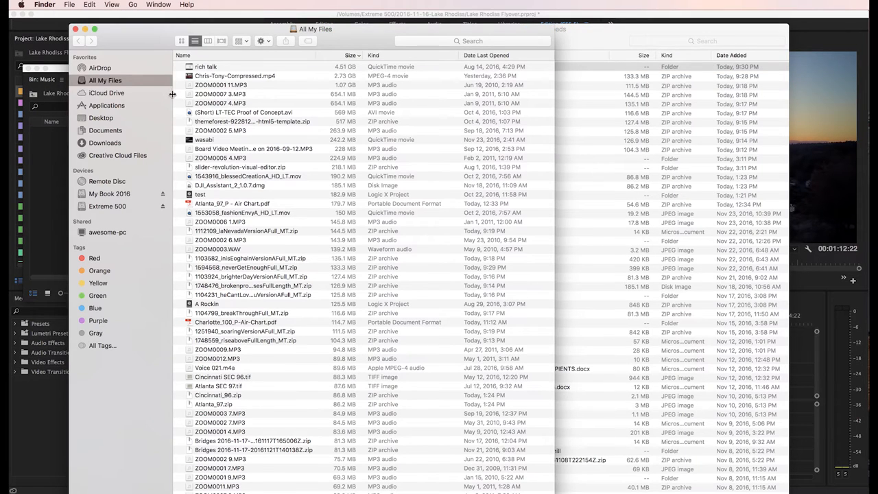
mouse_move(116, 211)
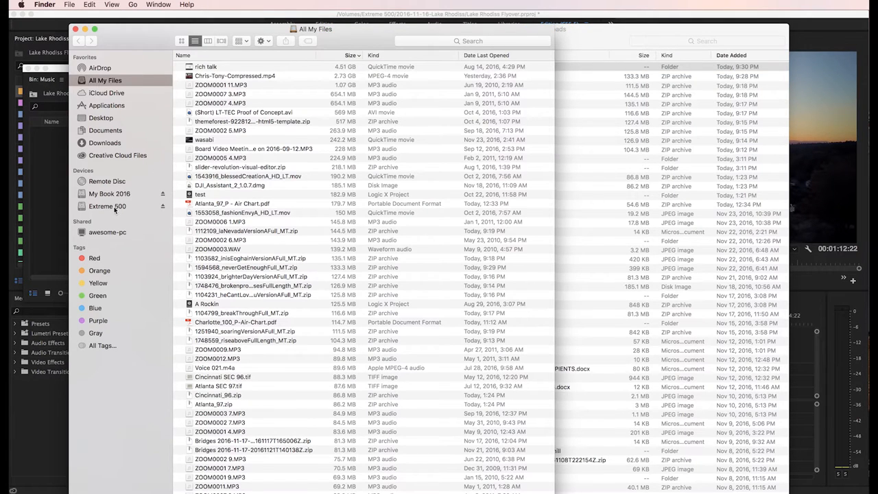
Navigate Extreme 500 > Digital Juice Downloads > Music-Layered > La Nevada Version A Full
left_click(107, 205)
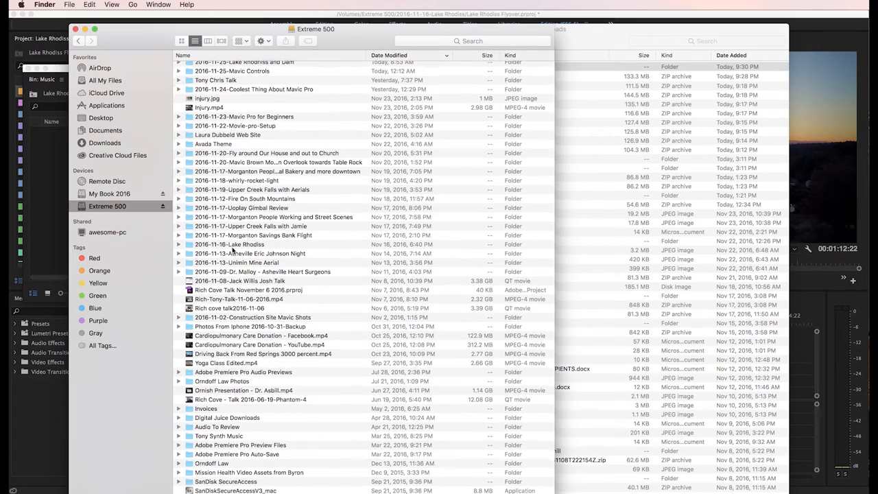
double_click(228, 417)
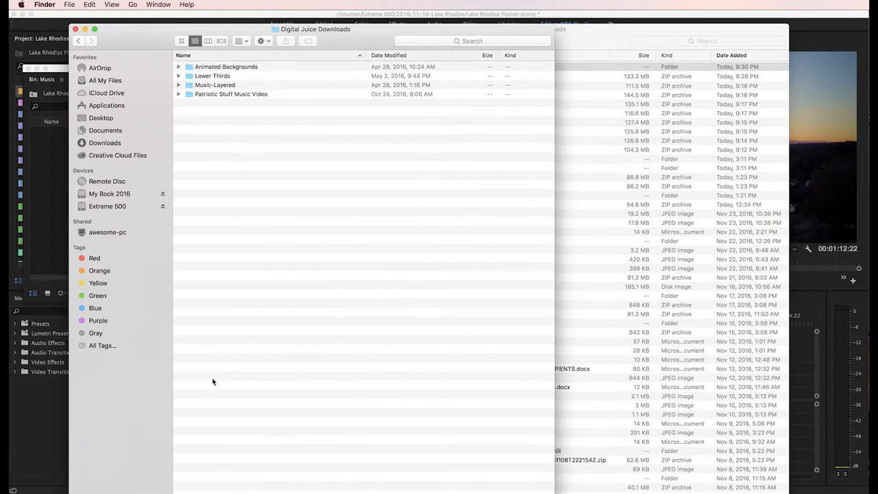
double_click(214, 85)
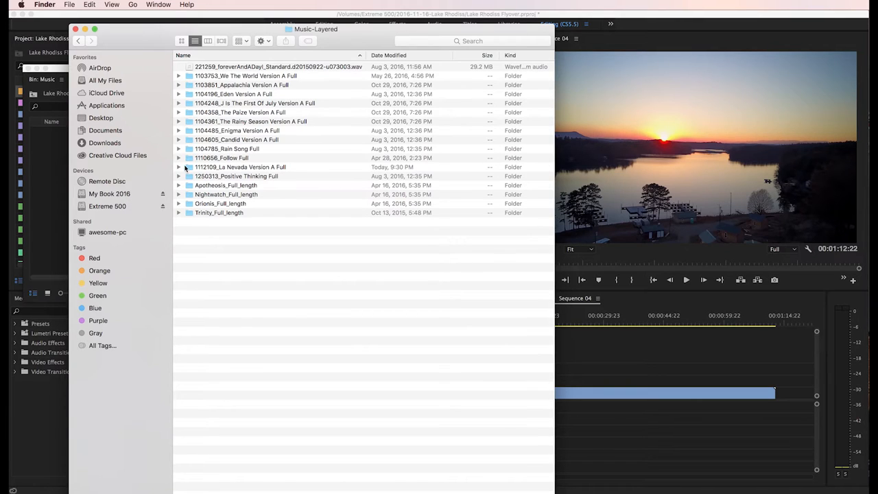
double_click(240, 168)
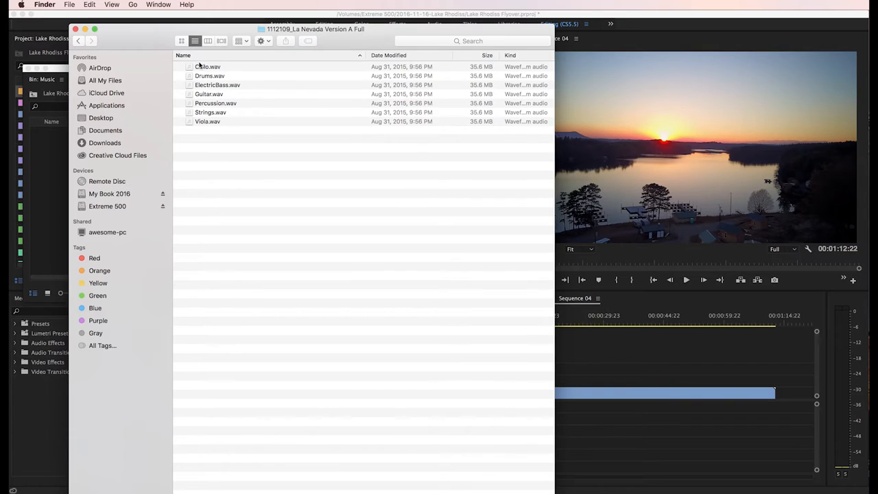
mouse_move(221, 118)
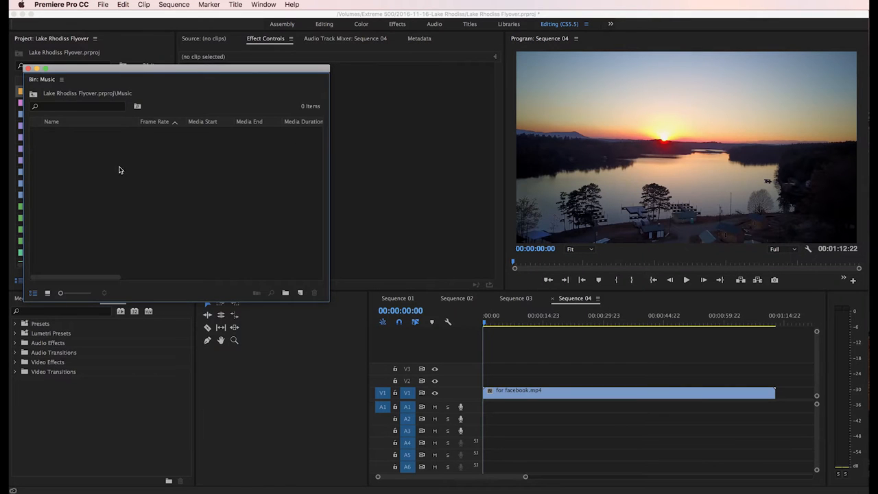
mouse_move(74, 159)
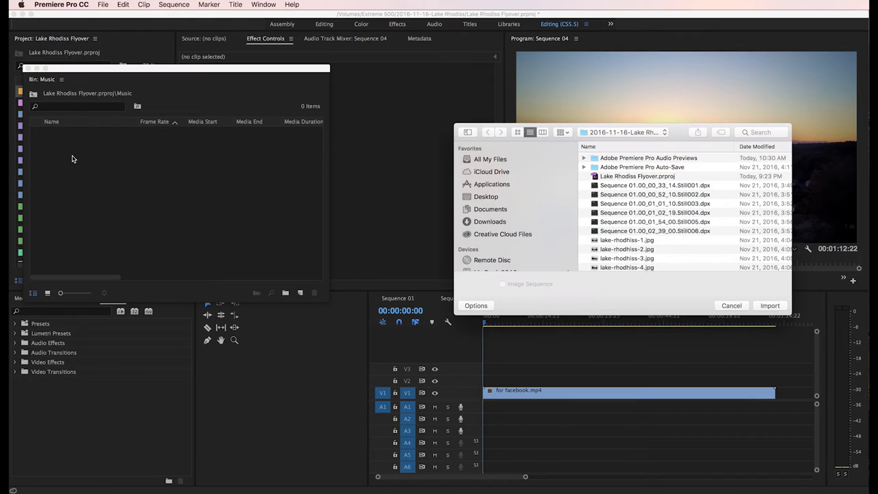
mouse_move(60, 155)
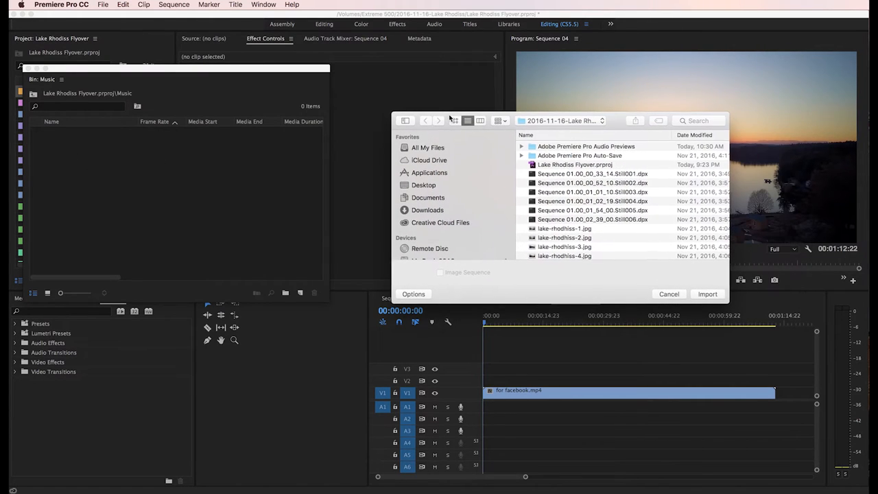
In the Import dialog, browse to the La Nevada stem folder on Extreme 500 and select the WAV stems
left_click(561, 121)
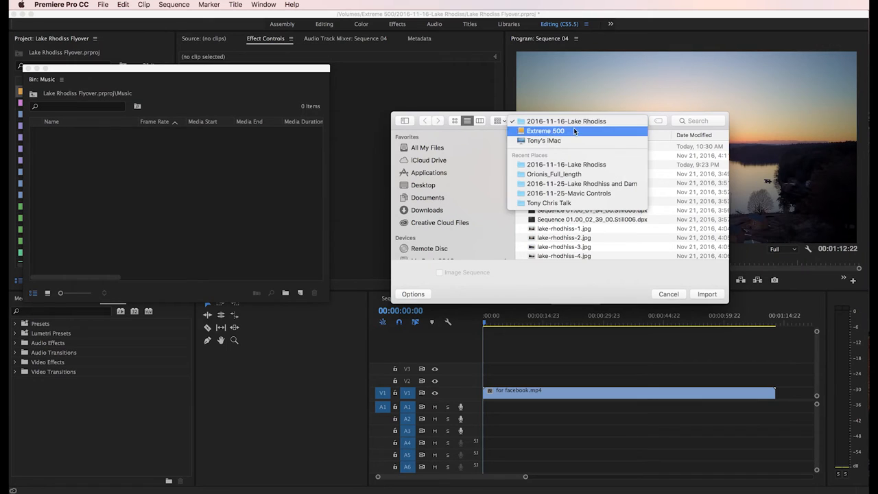
left_click(546, 130)
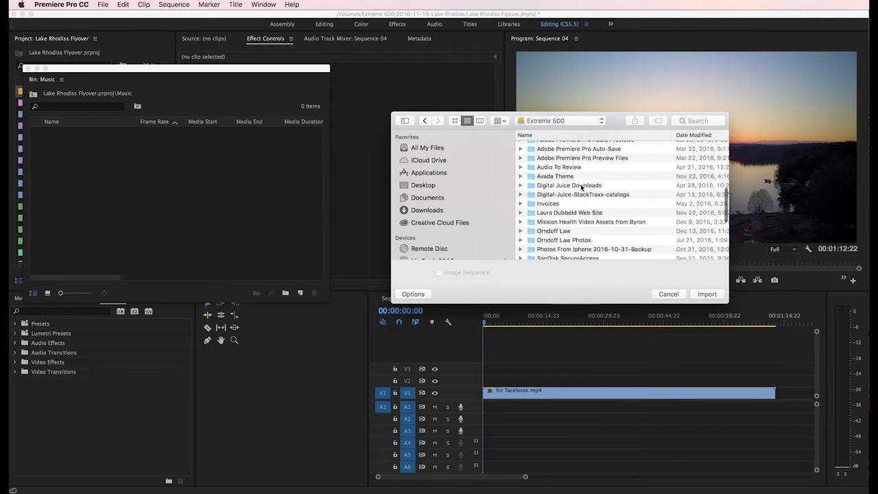
double_click(568, 185)
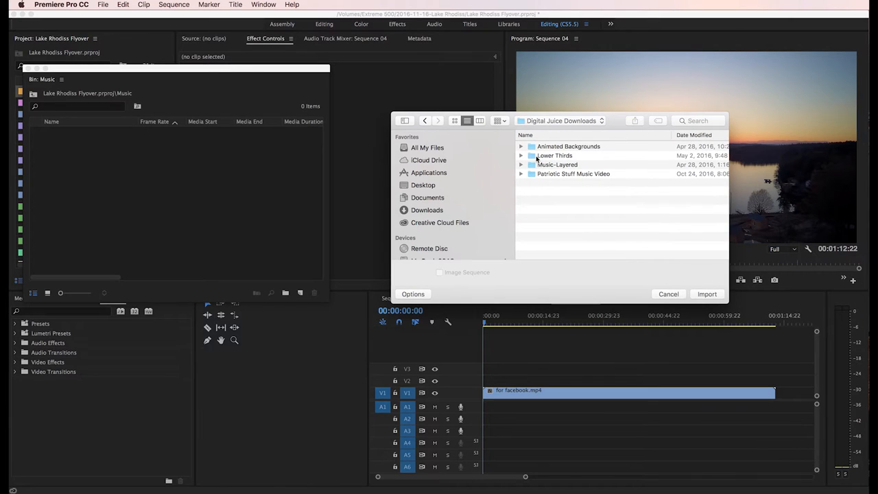
double_click(557, 165)
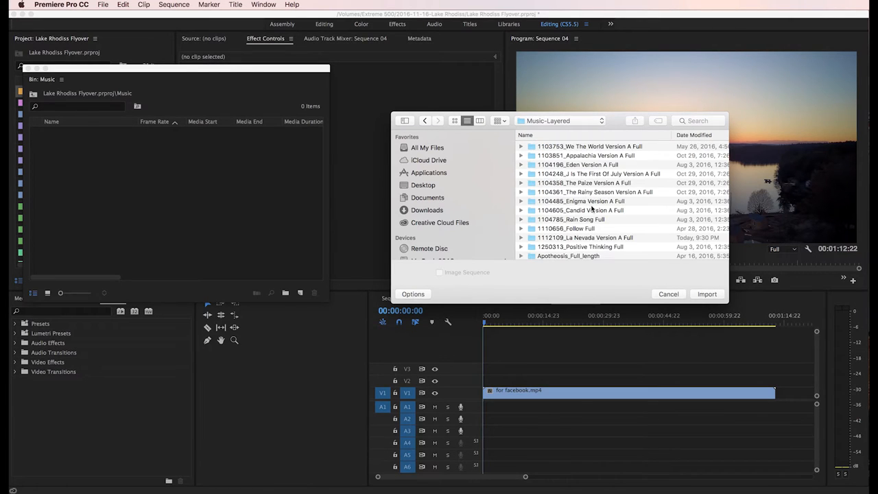
double_click(585, 237)
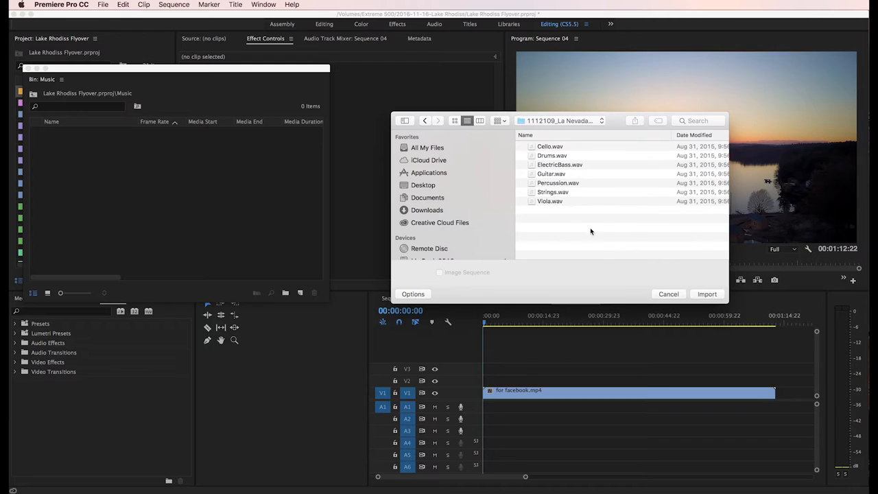
left_click(707, 294)
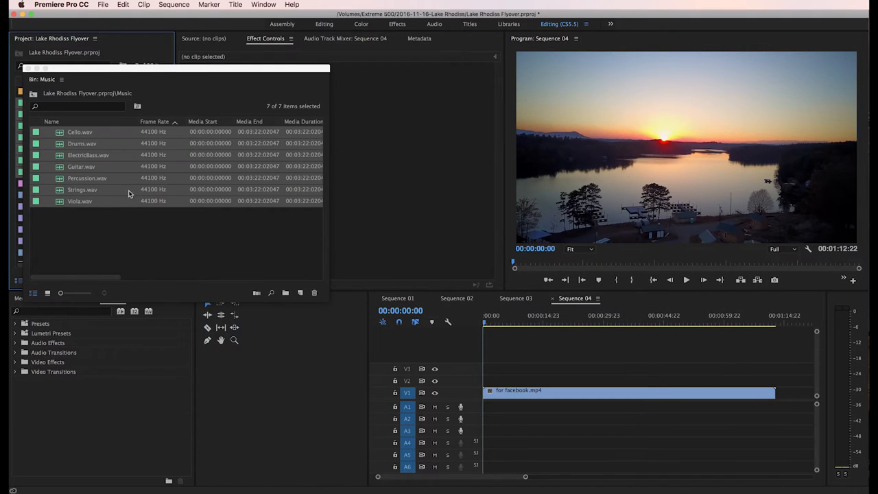
mouse_move(71, 140)
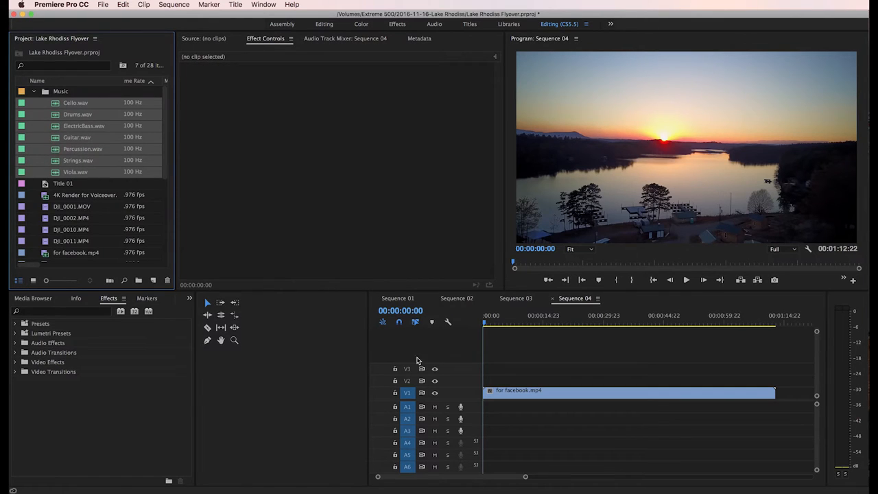
mouse_move(450, 409)
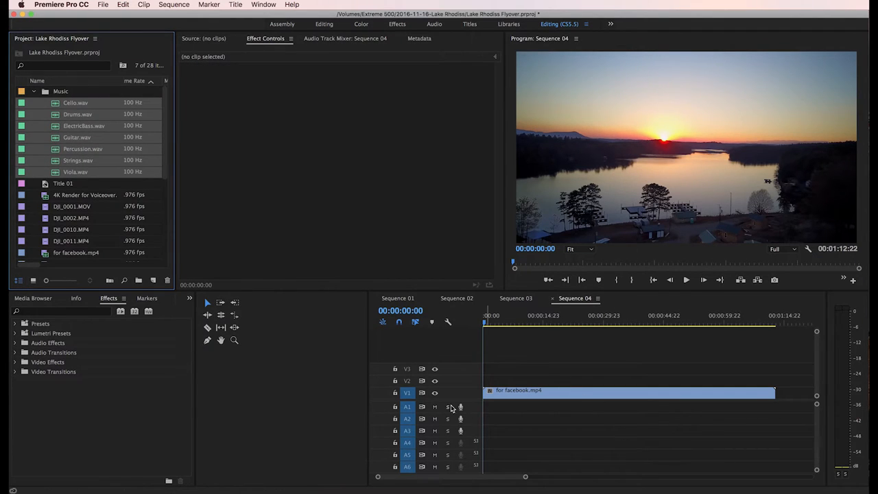
mouse_move(469, 438)
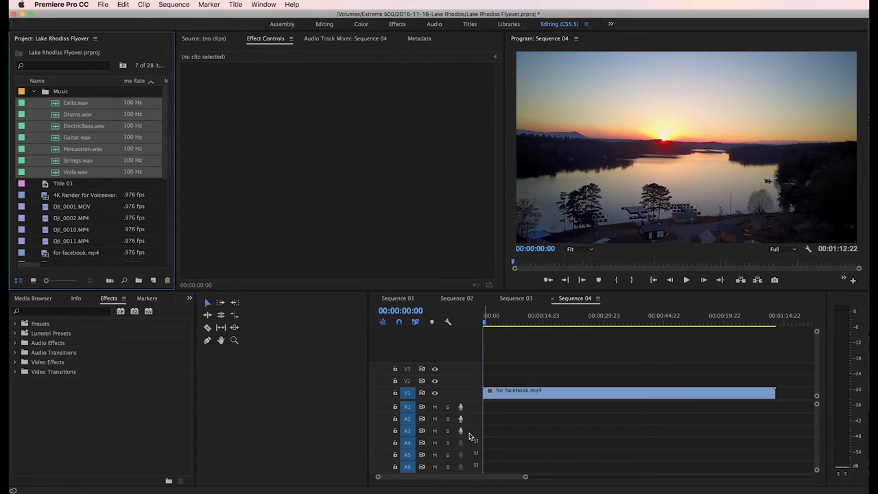
mouse_move(472, 412)
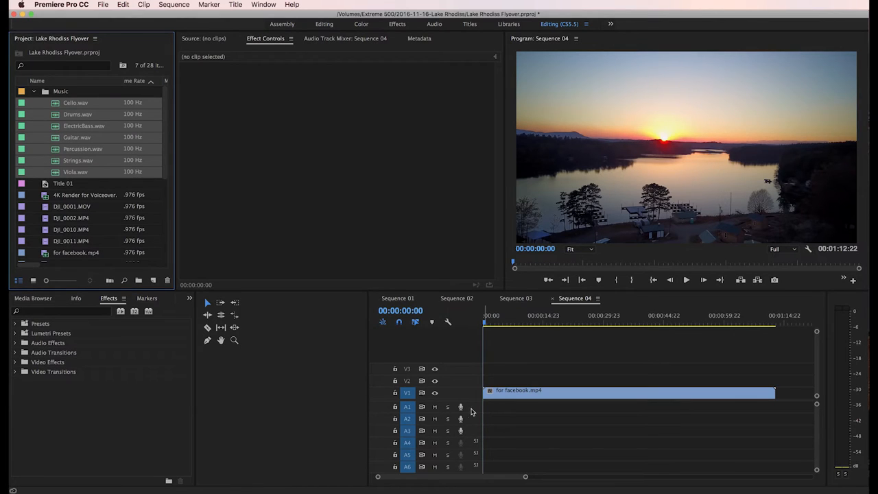
mouse_move(448, 419)
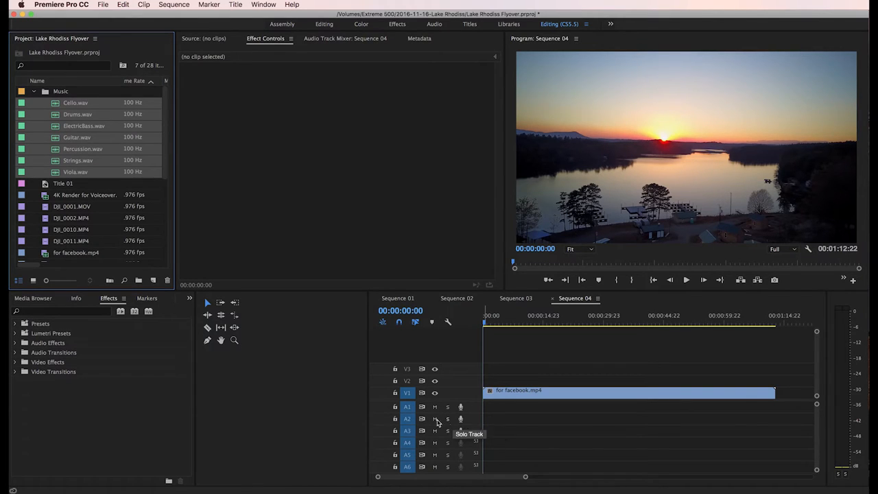
mouse_move(418, 448)
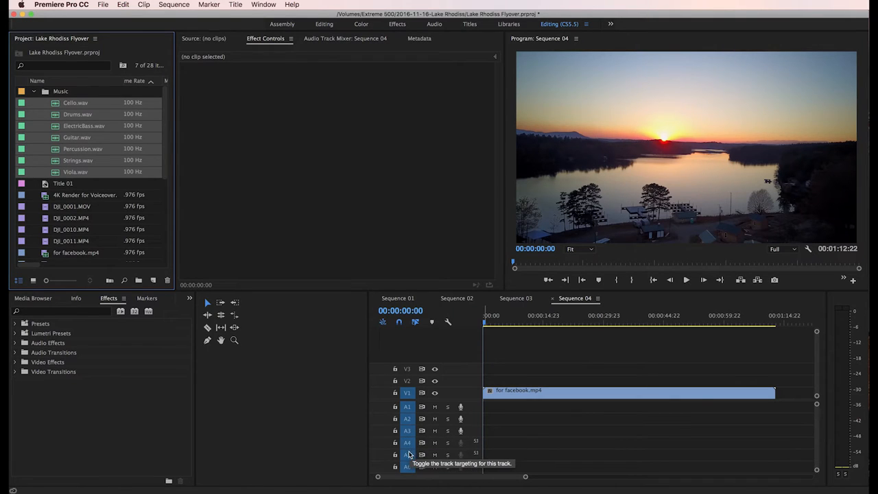
mouse_move(144, 162)
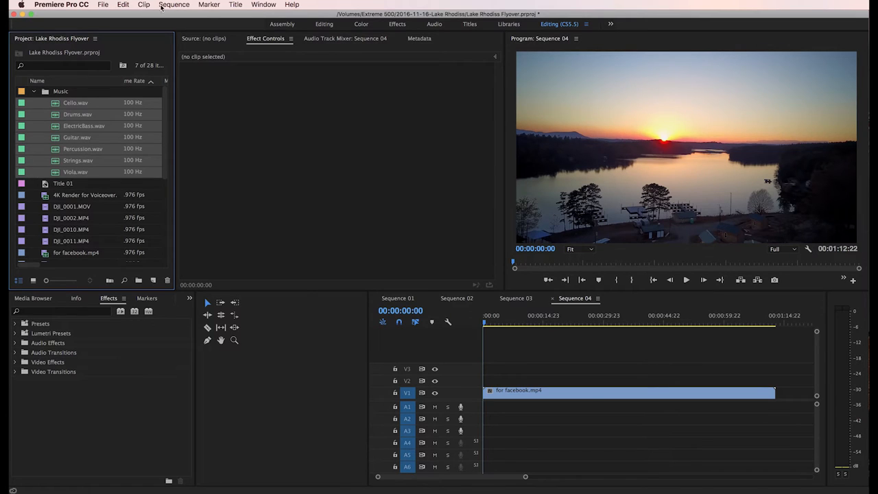
Add 7 audio tracks via Sequence > Add Tracks, placed after an existing audio track
left_click(173, 5)
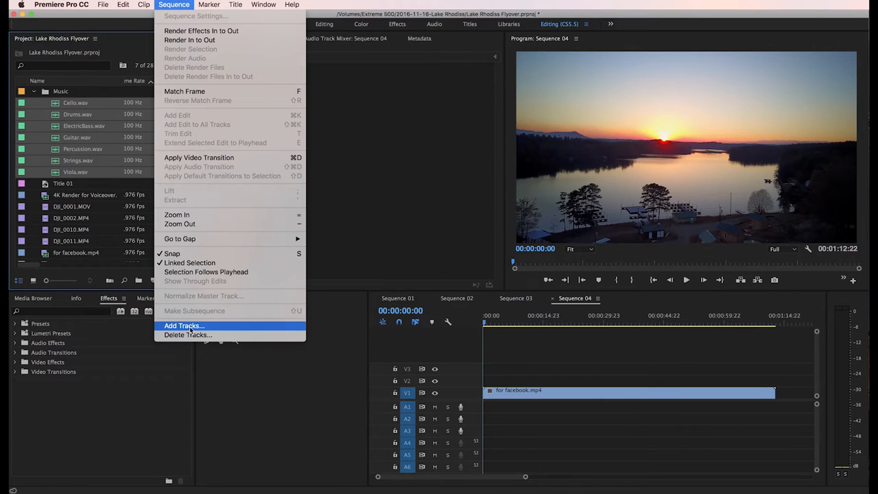
left_click(183, 326)
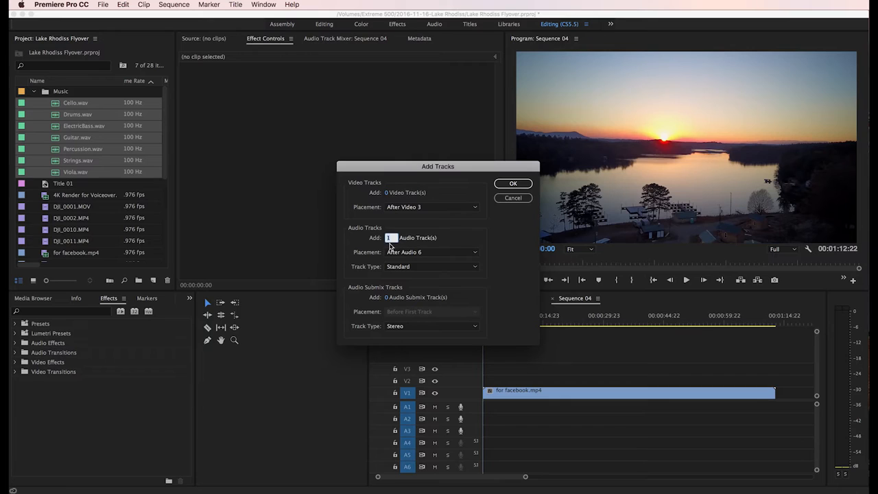
left_click(432, 252)
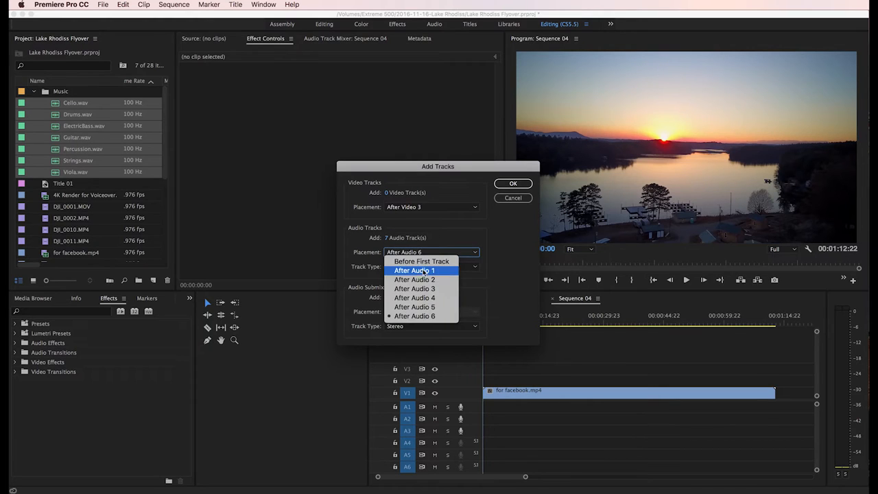
left_click(432, 266)
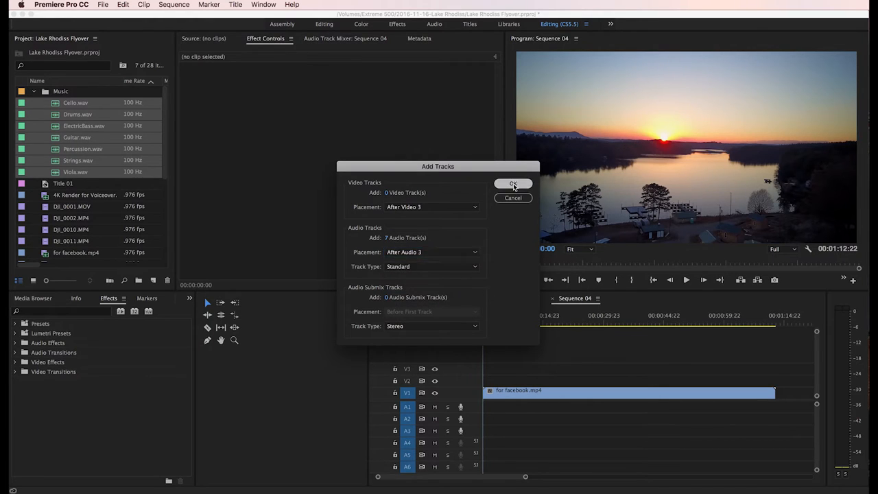
left_click(513, 183)
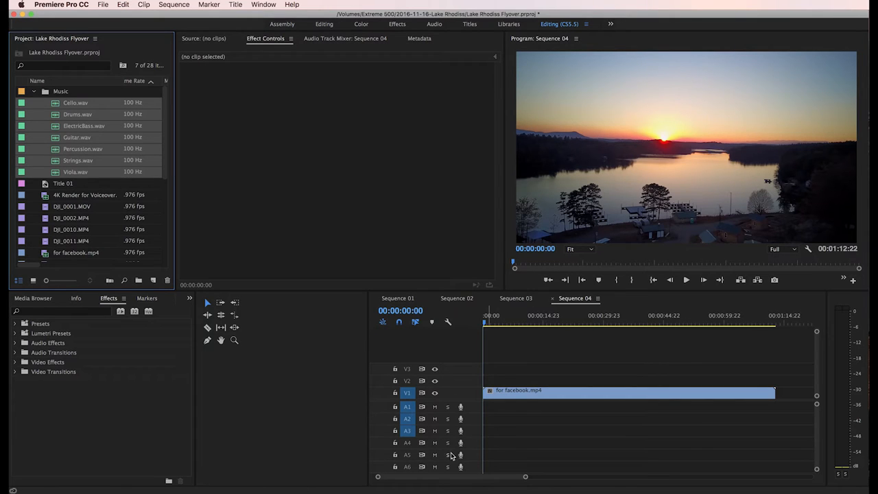
mouse_move(609, 291)
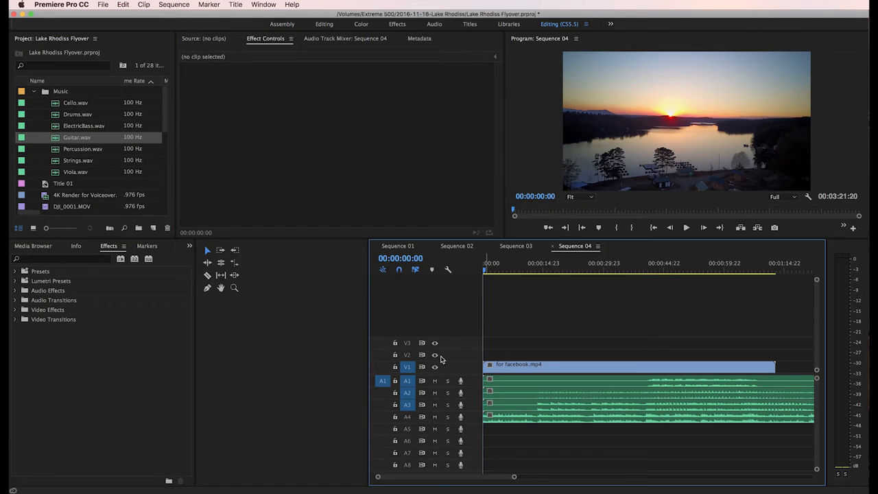
Select the WAV stems in the Project panel for placement on the audio tracks
left_click(82, 148)
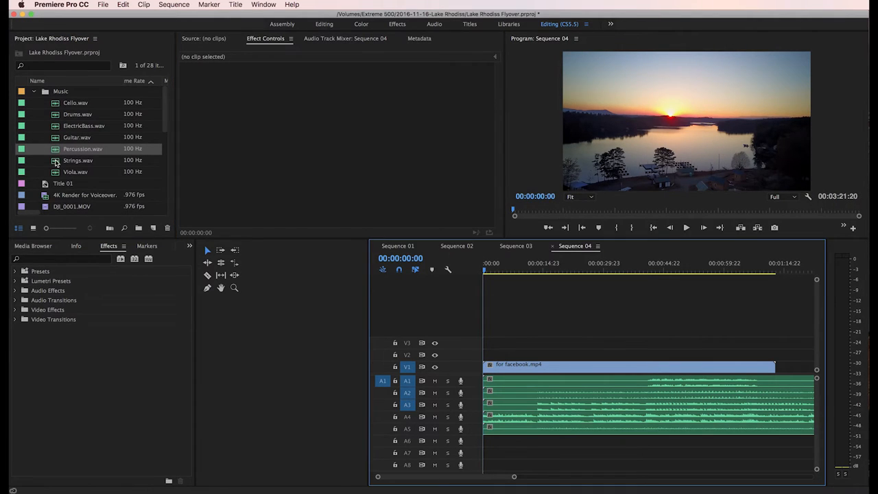
left_click(77, 159)
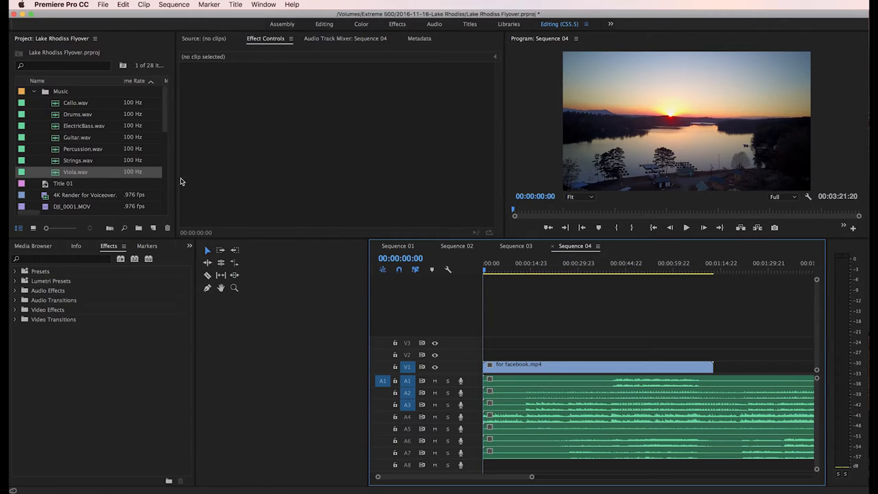
mouse_move(74, 102)
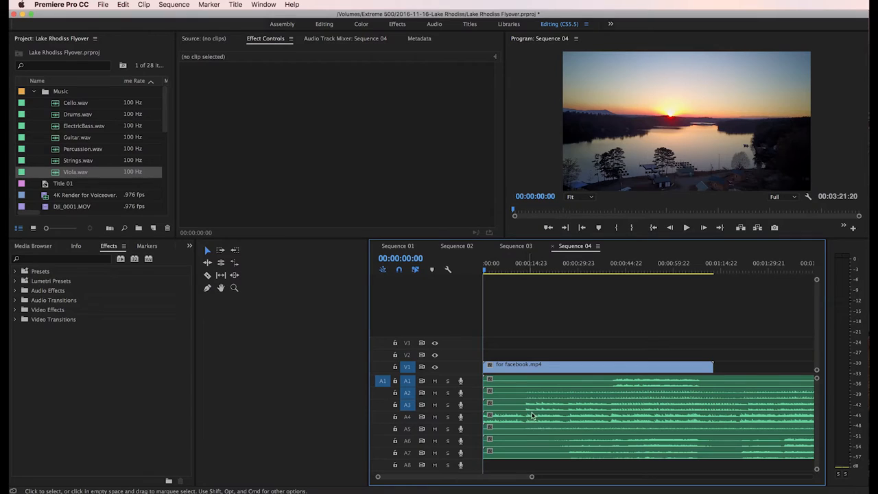
mouse_move(502, 424)
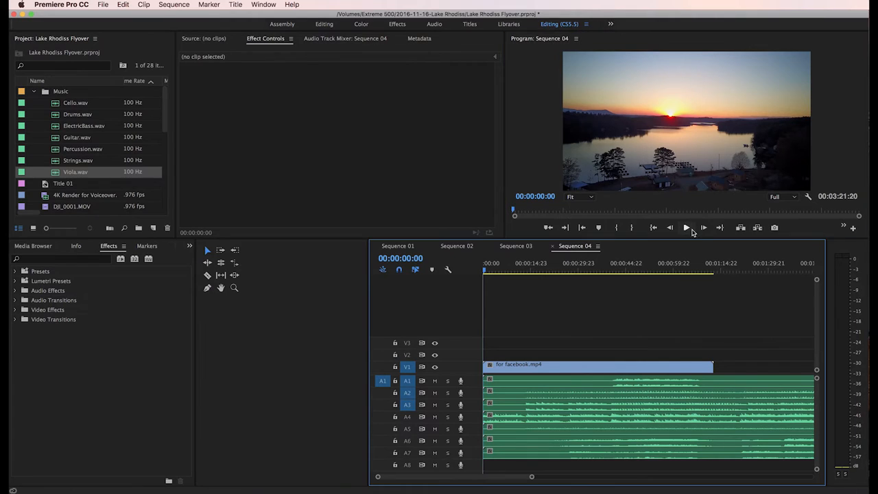
Play the full mix, then solo track A5 and audition that stem further along the sequence
left_click(686, 228)
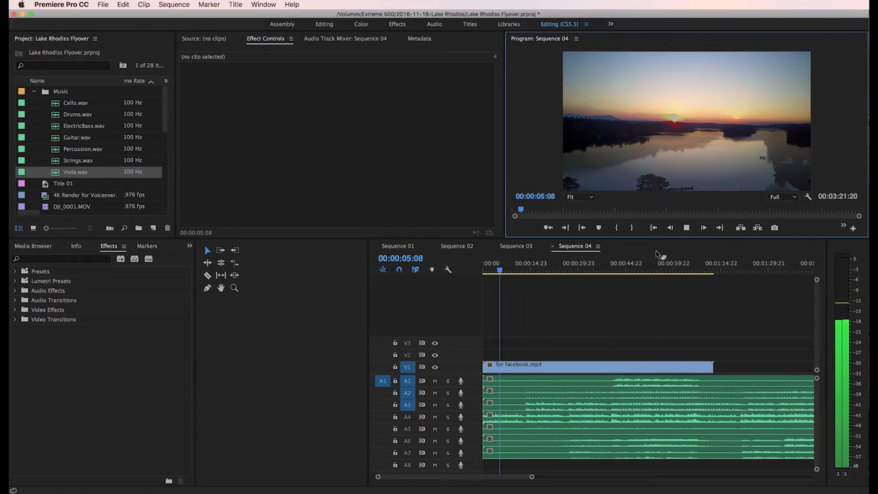
left_click(686, 228)
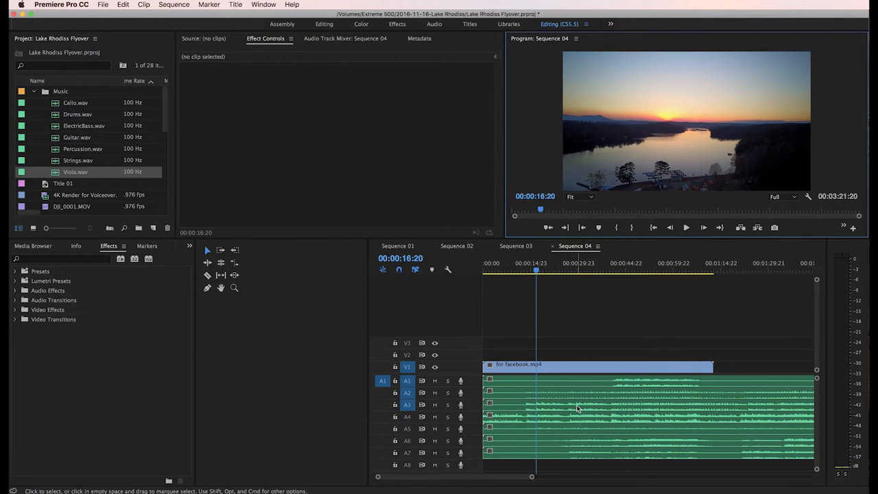
mouse_move(85, 156)
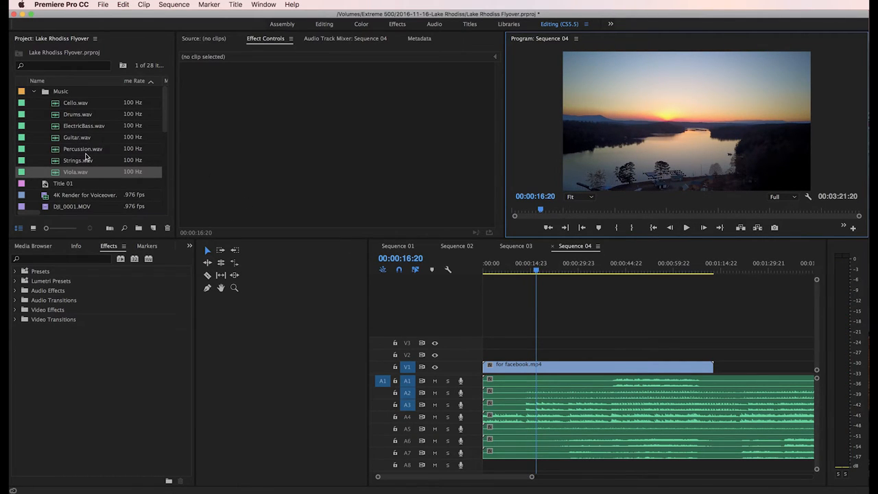
mouse_move(93, 138)
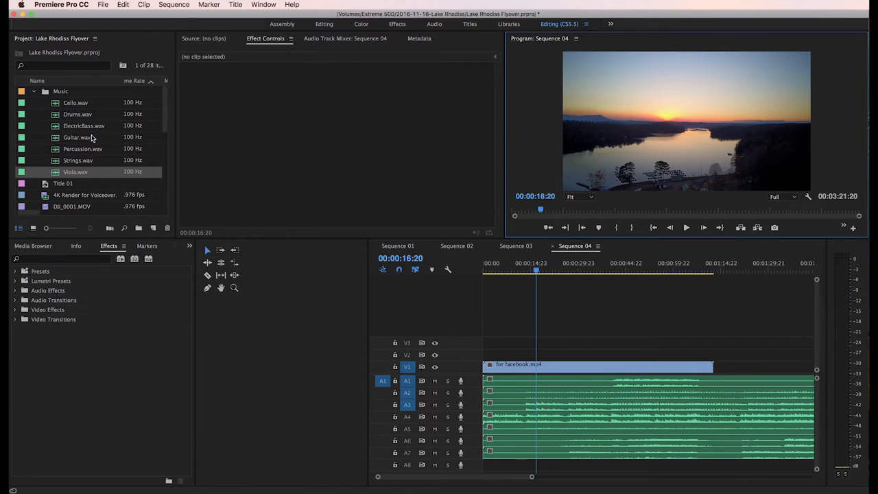
mouse_move(447, 410)
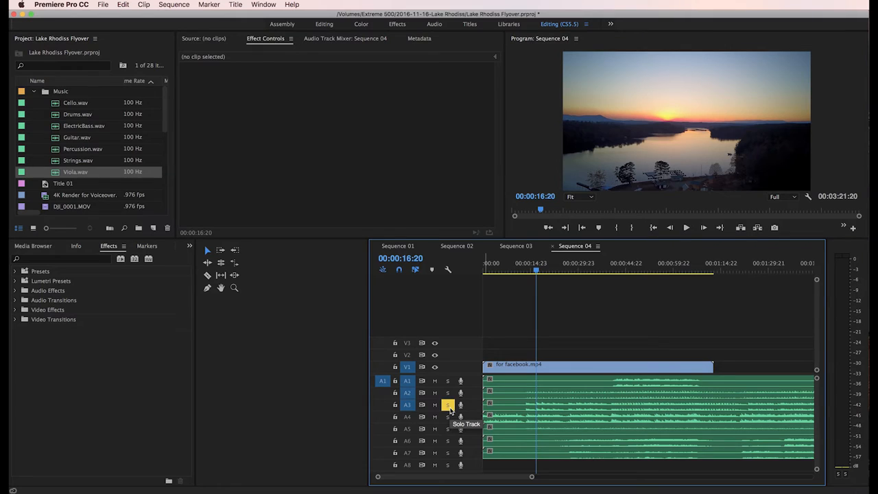
left_click(686, 228)
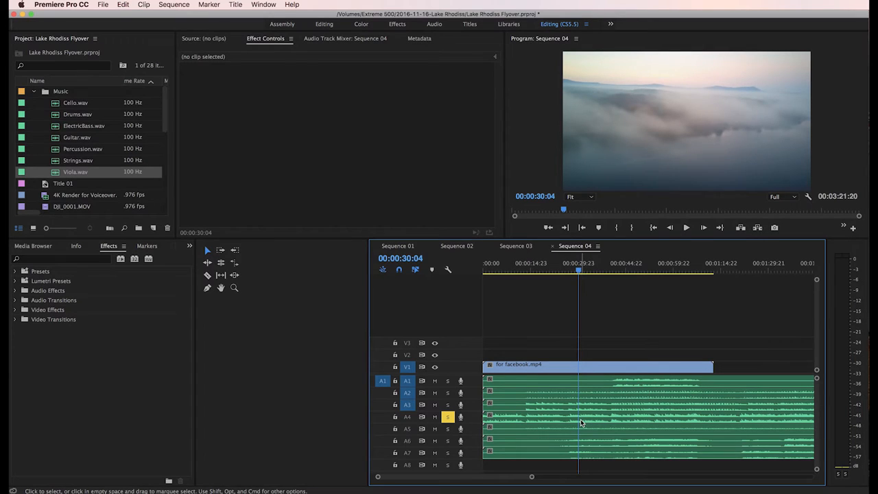
left_click(686, 228)
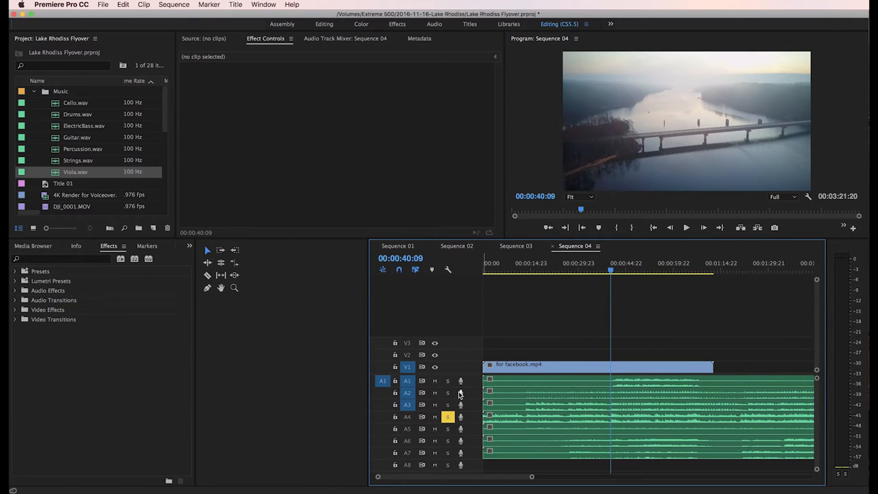
mouse_move(435, 381)
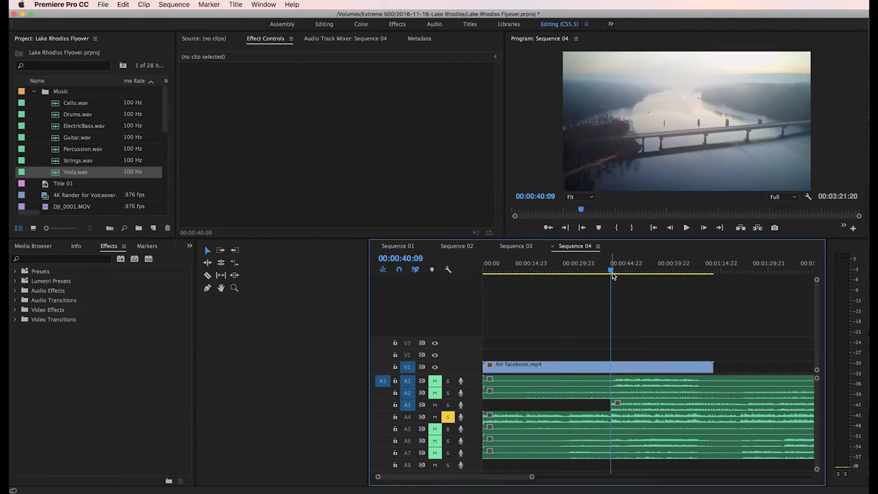
Audition the mix around 24-27 seconds, then jump the playhead ahead to about 54 seconds
left_click(687, 228)
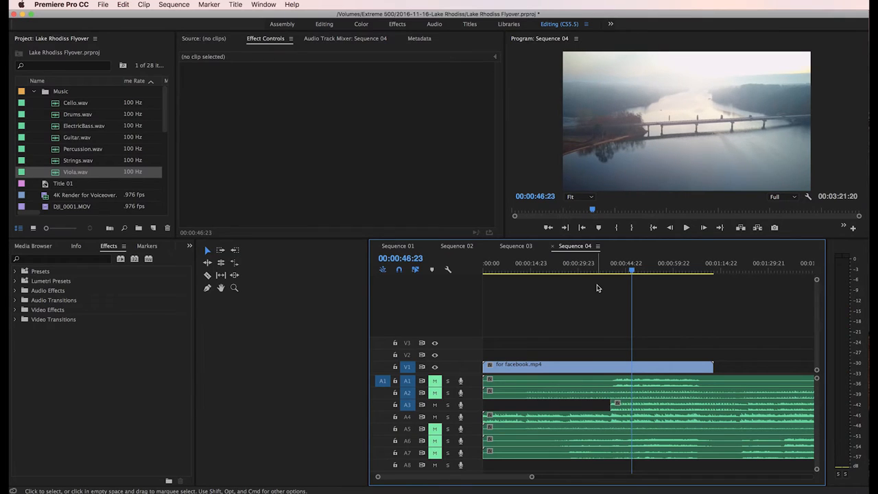
left_click(561, 271)
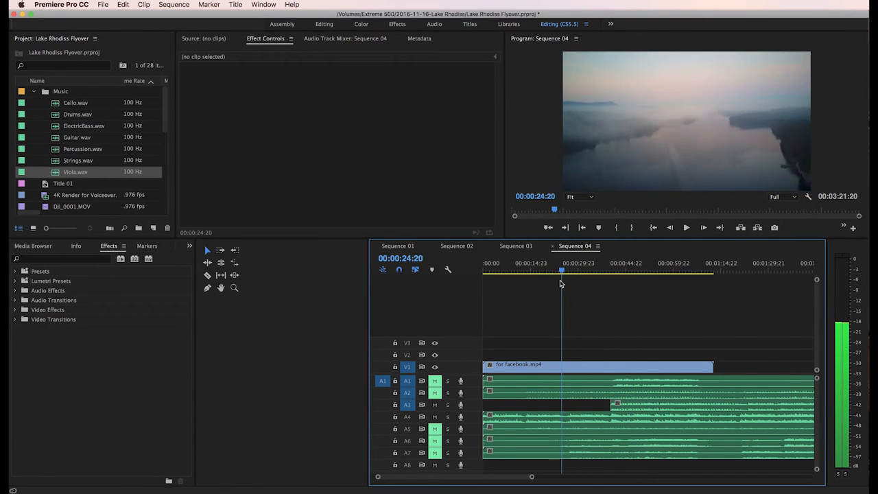
left_click(686, 228)
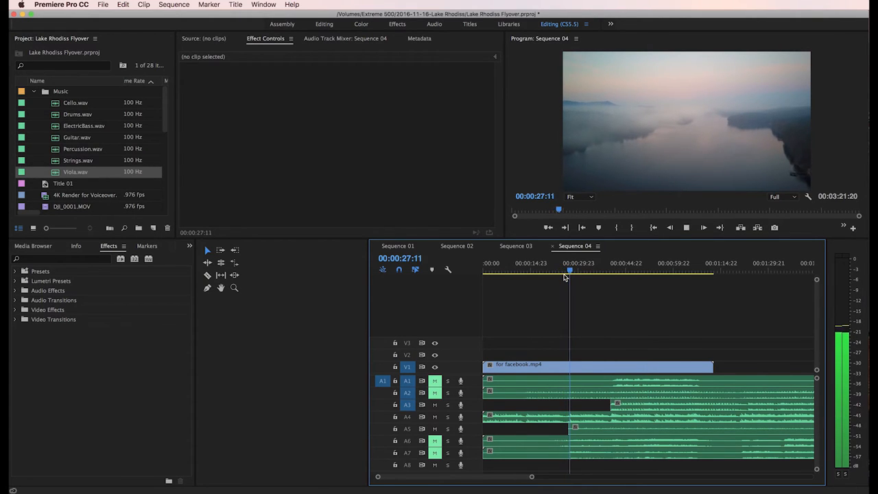
left_click(576, 270)
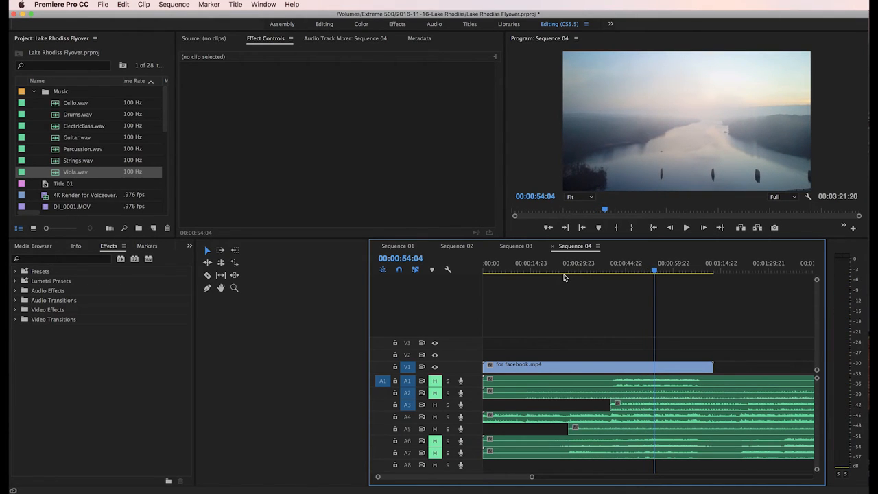
mouse_move(485, 439)
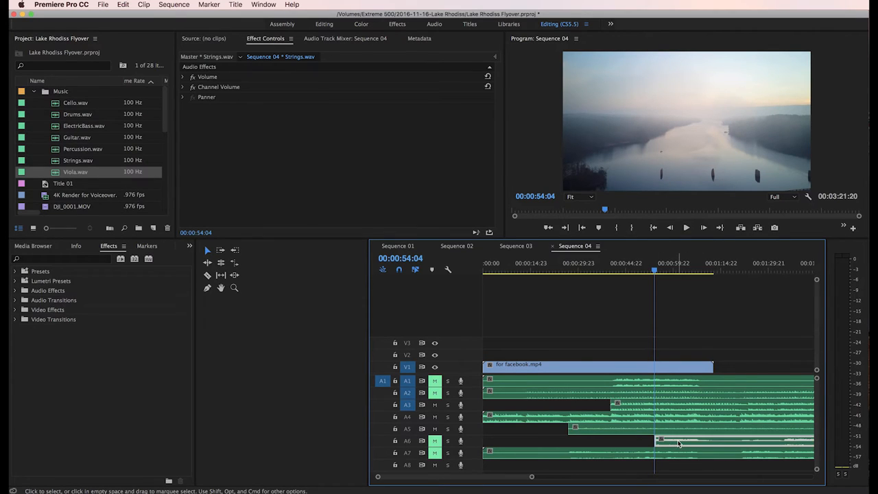
Lower the Strings clip's Audio Gain so it enters quieter around 54 seconds
right_click(658, 442)
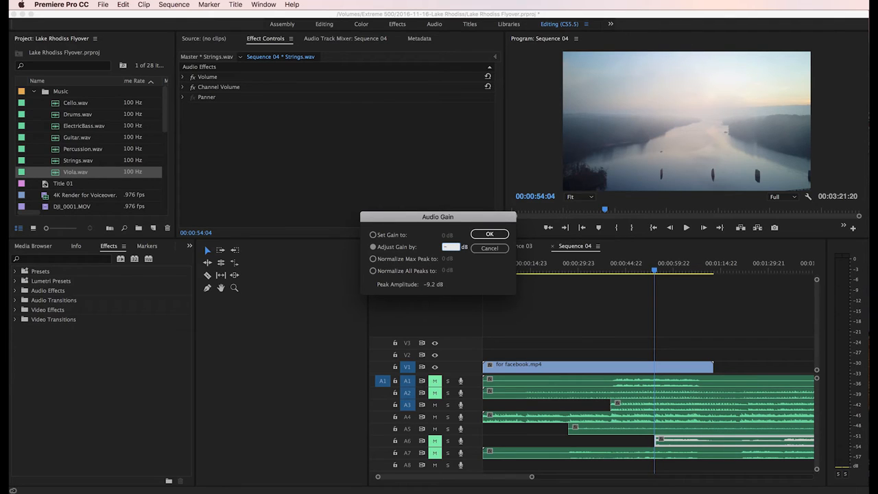
left_click(490, 234)
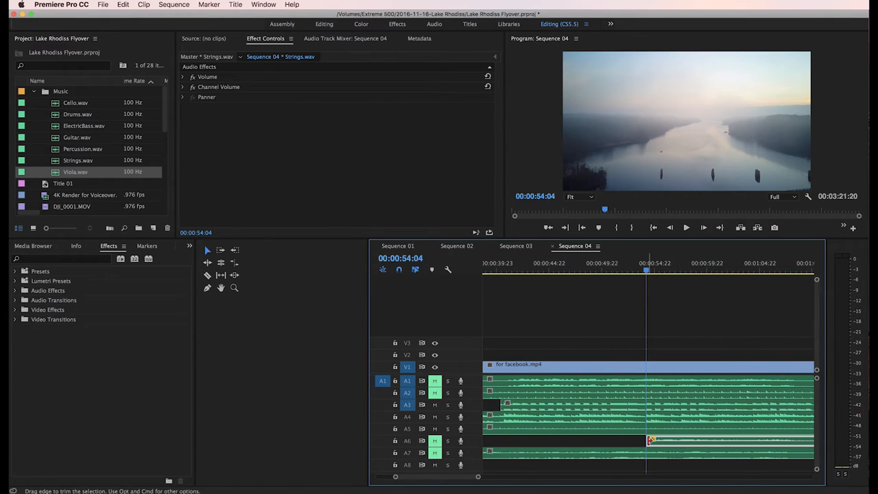
Add a Constant Power fade-in to the Strings clip and trim the stems to the drone clip's end
right_click(650, 439)
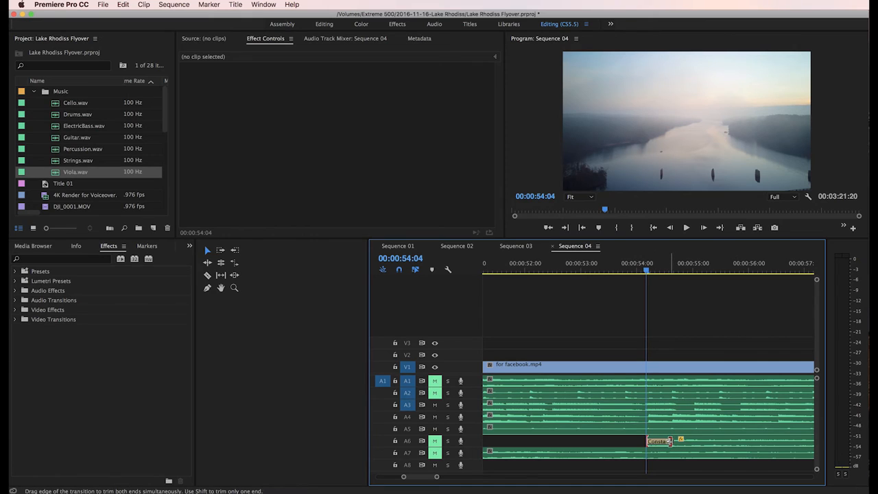
left_click(665, 440)
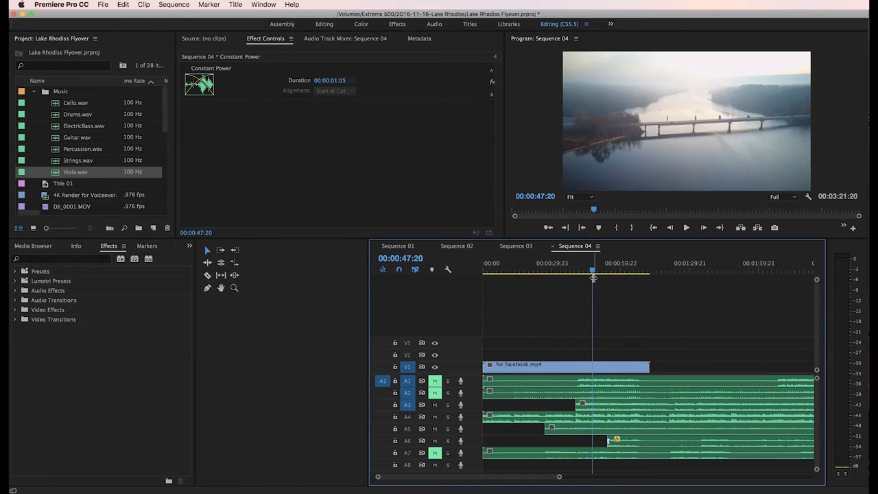
left_click(686, 227)
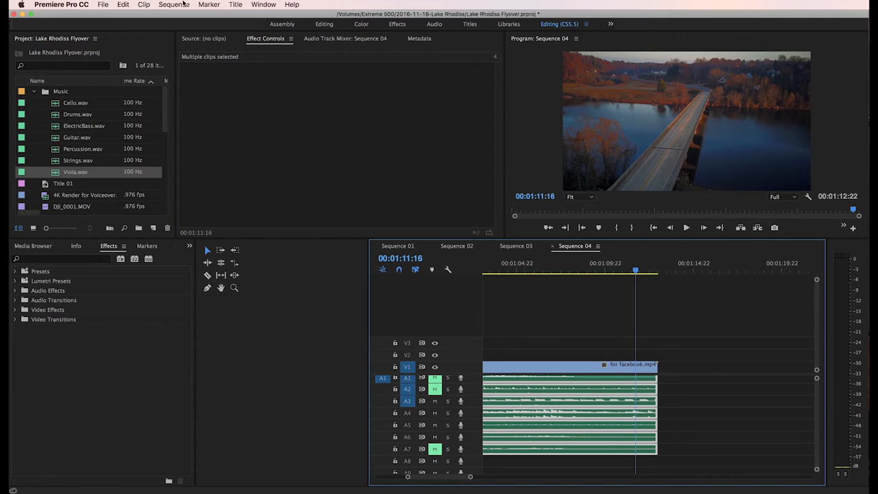
Apply the default audio transition to all selected music clips via Sequence > Apply Audio Transition
left_click(174, 5)
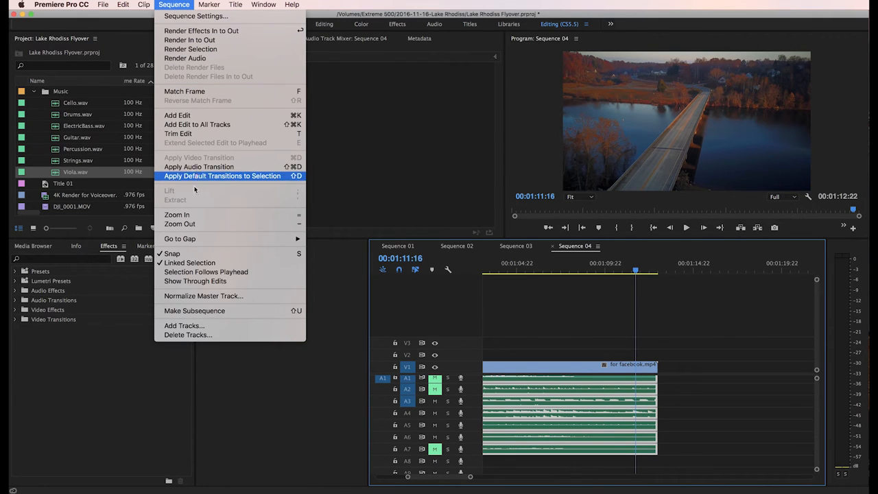
mouse_move(199, 167)
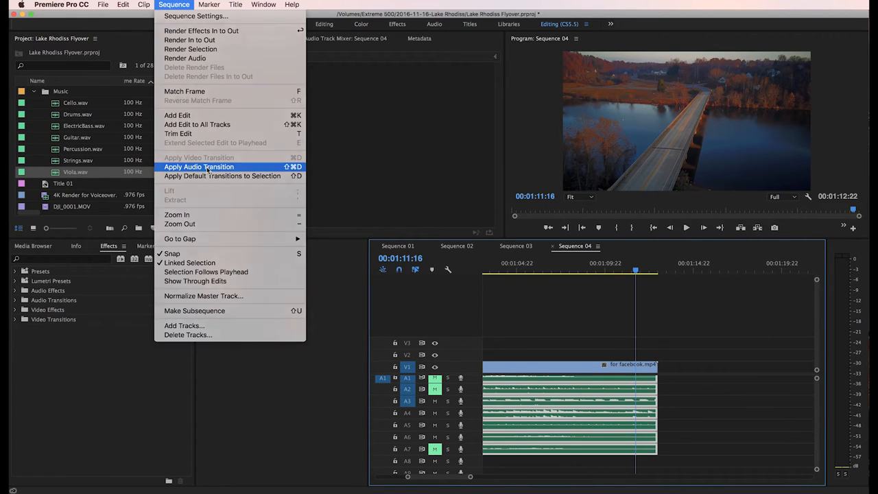
left_click(197, 167)
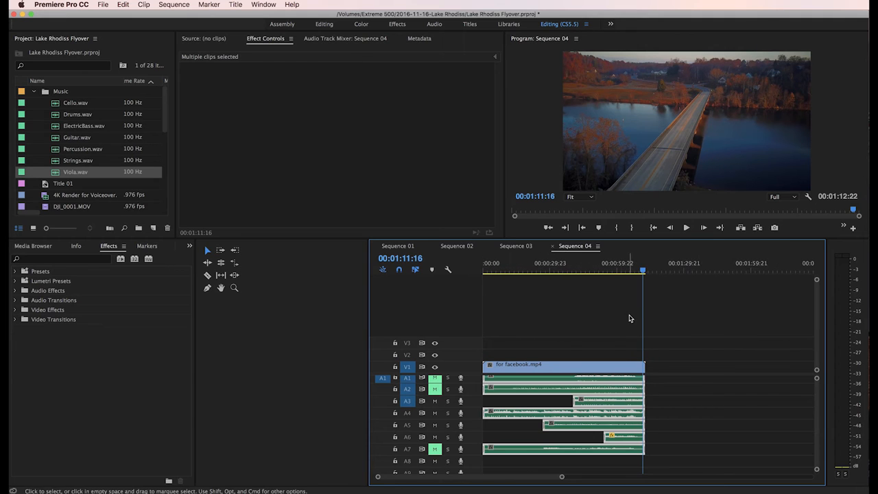
Zoom into the sequence ending and shorten the closing Constant Power fades on the music clips
left_click(571, 269)
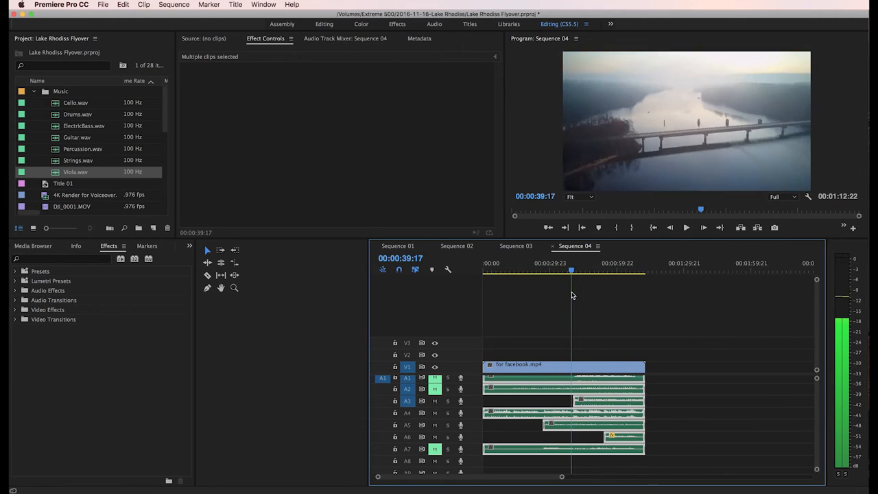
left_click_drag(571, 271, 644, 272)
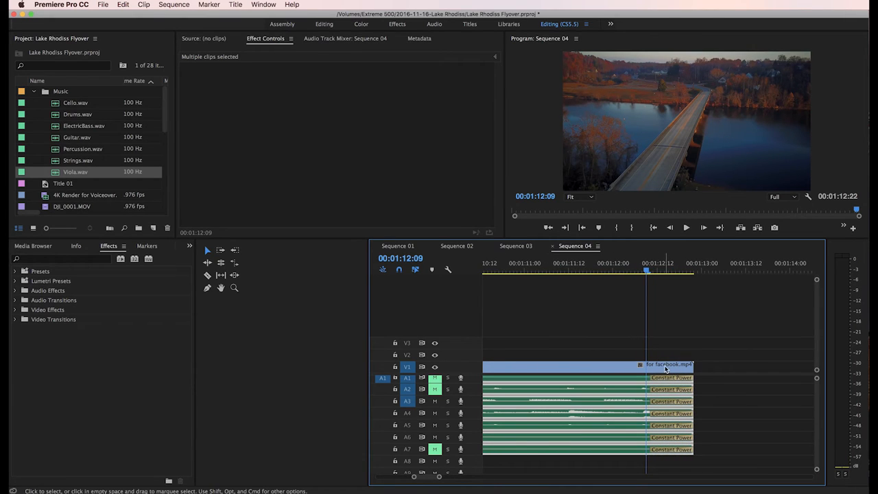
left_click_drag(639, 377, 634, 377)
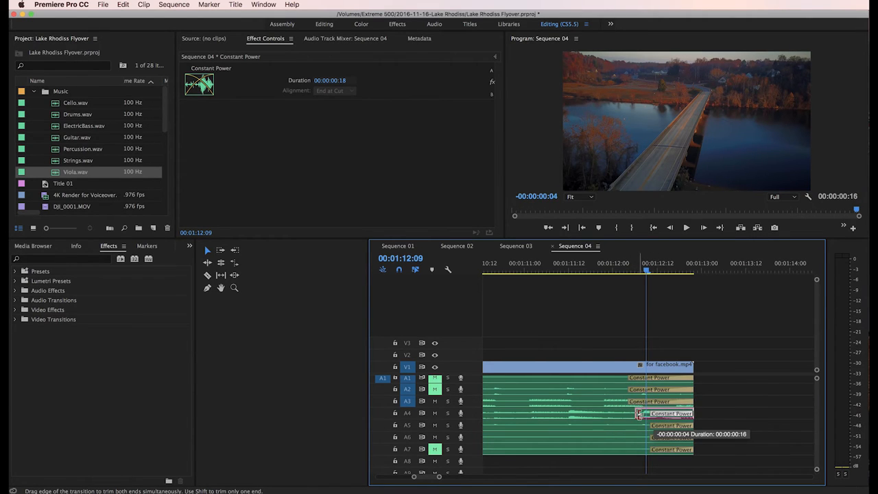
left_click_drag(639, 413, 648, 426)
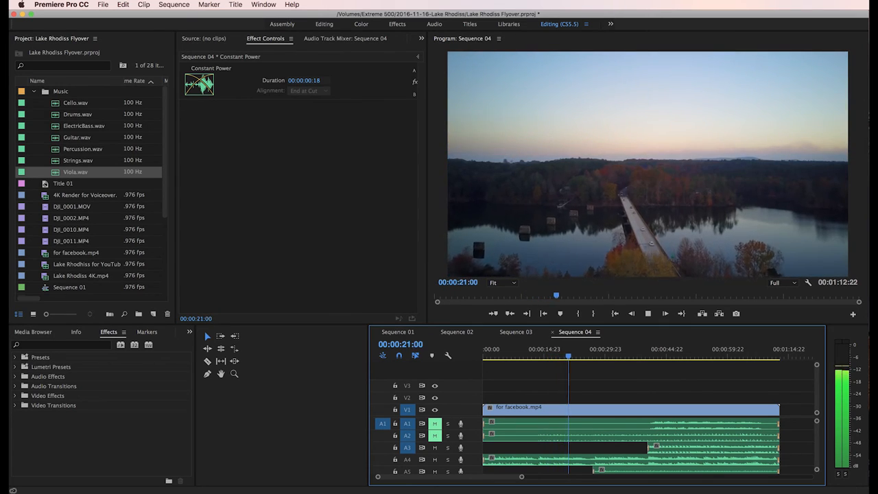
left_click(568, 356)
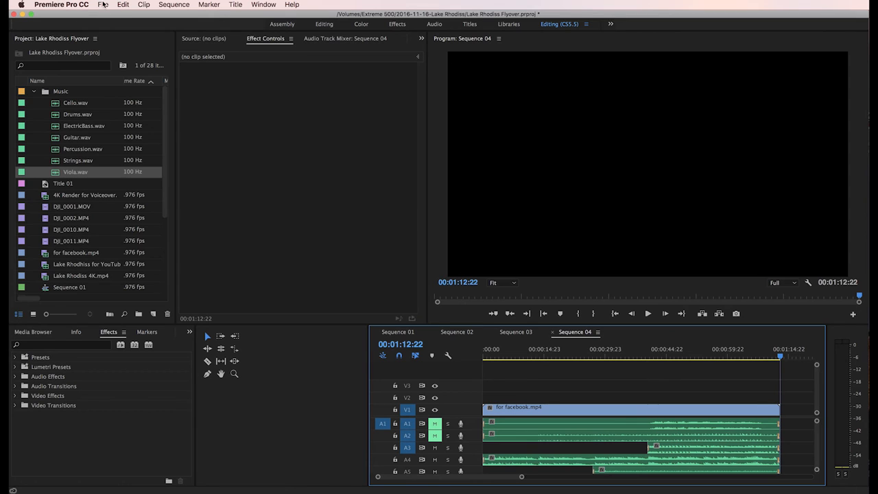
Review the H.264 1280x720 VBR export with maximum bit depth, then cancel without rendering
left_click(103, 6)
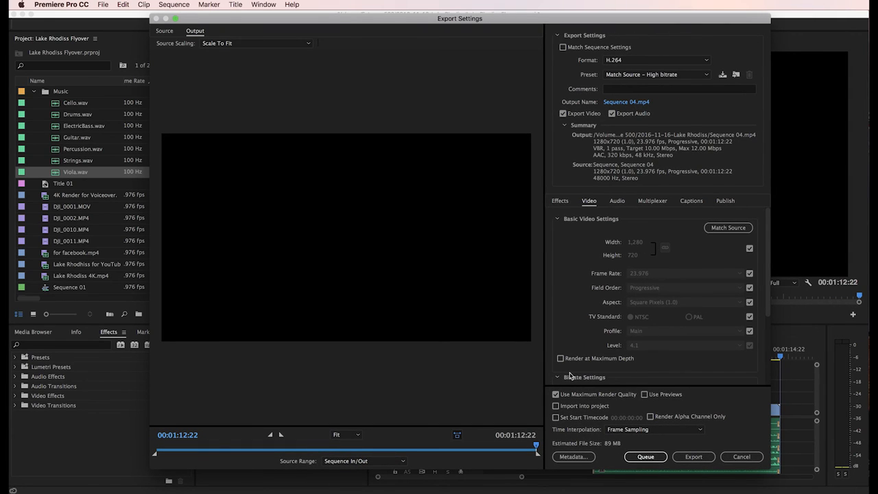
left_click(559, 359)
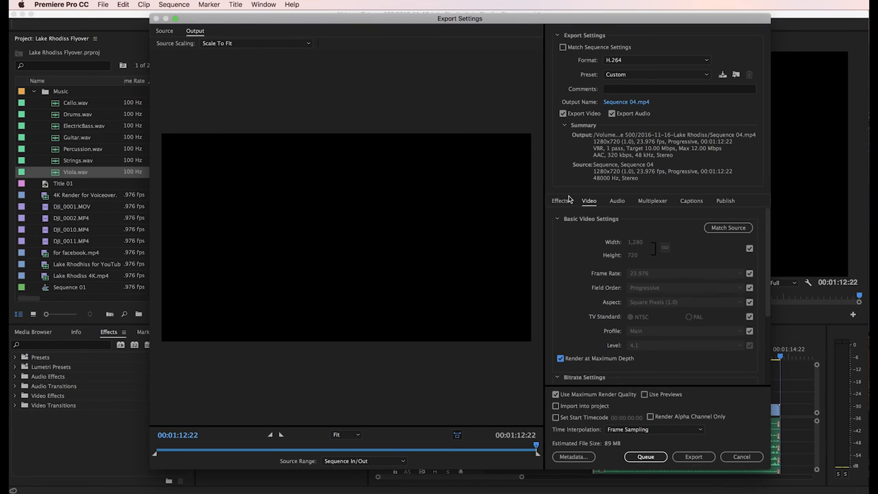
mouse_move(700, 269)
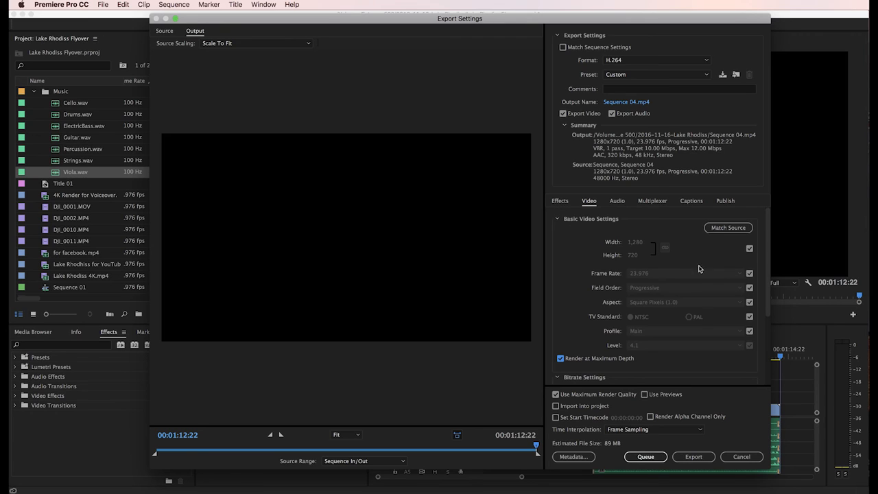
scroll("down", 3)
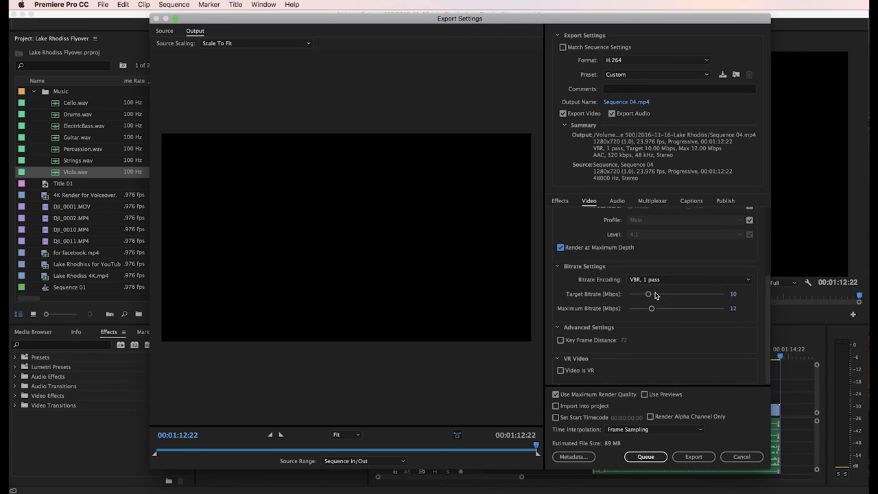
mouse_move(731, 310)
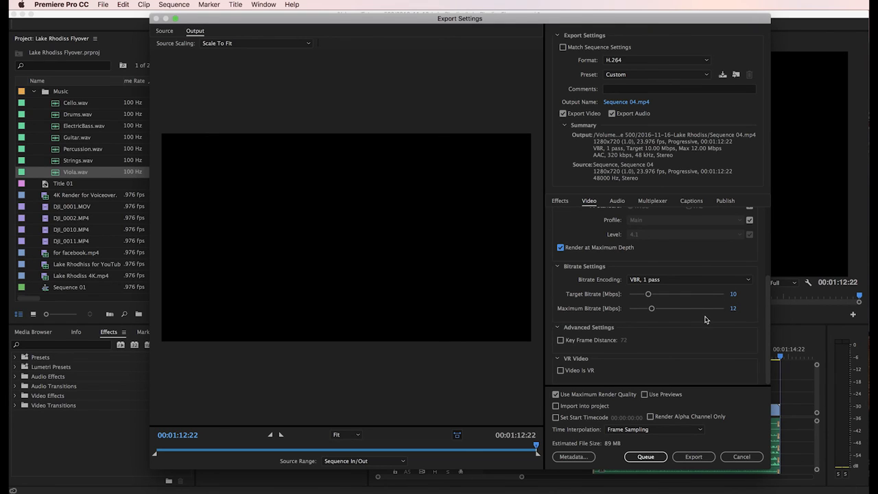
mouse_move(581, 307)
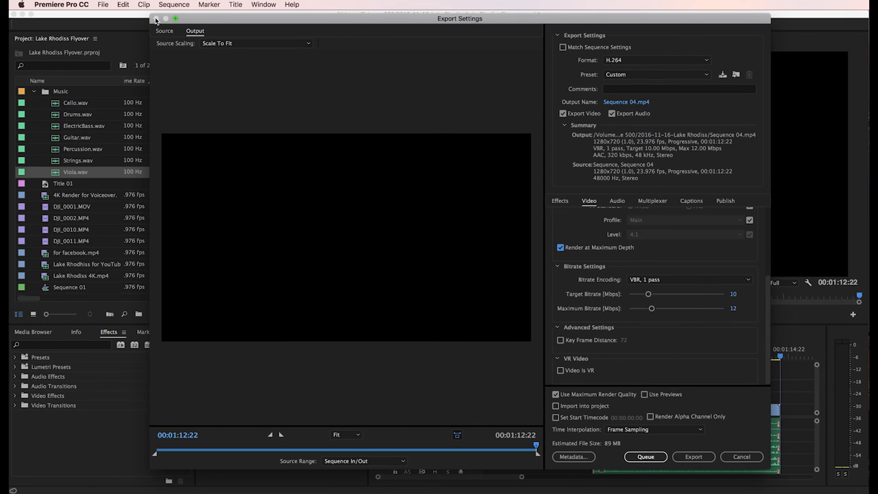
mouse_move(451, 190)
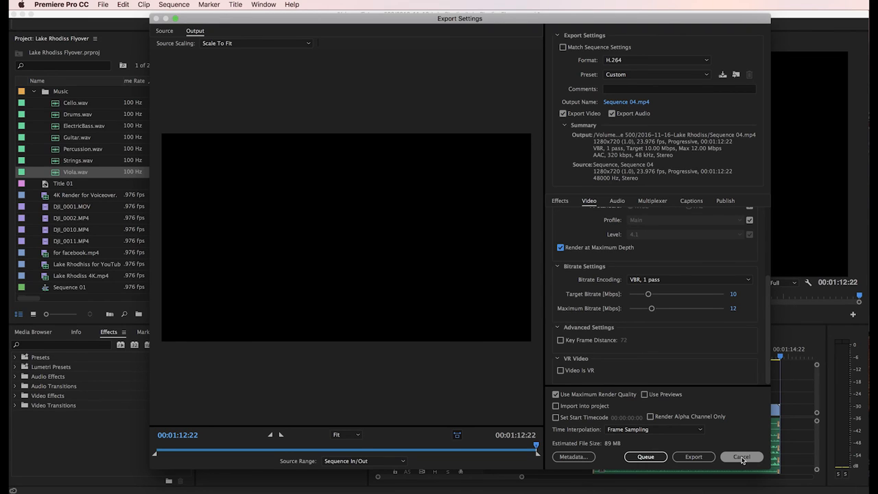
left_click(741, 455)
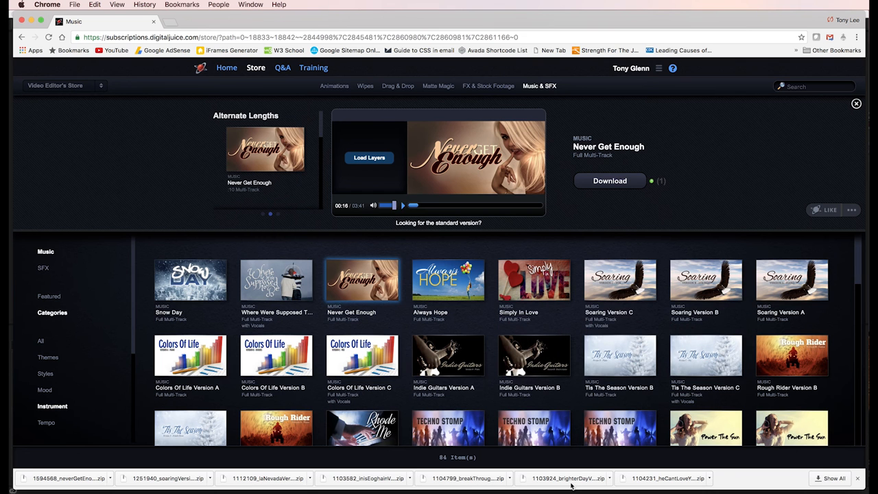
Scroll through the Never Get Enough track details, then go to the Wipes store
scroll("down", 3)
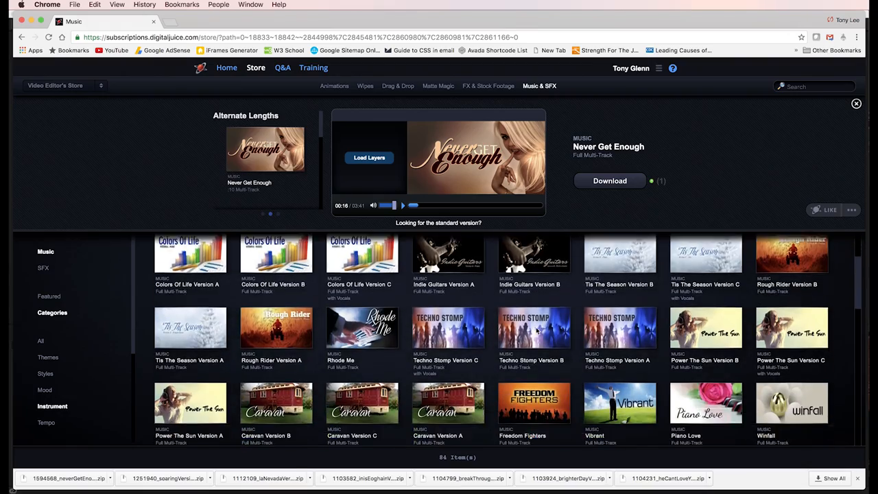
scroll("down", 3)
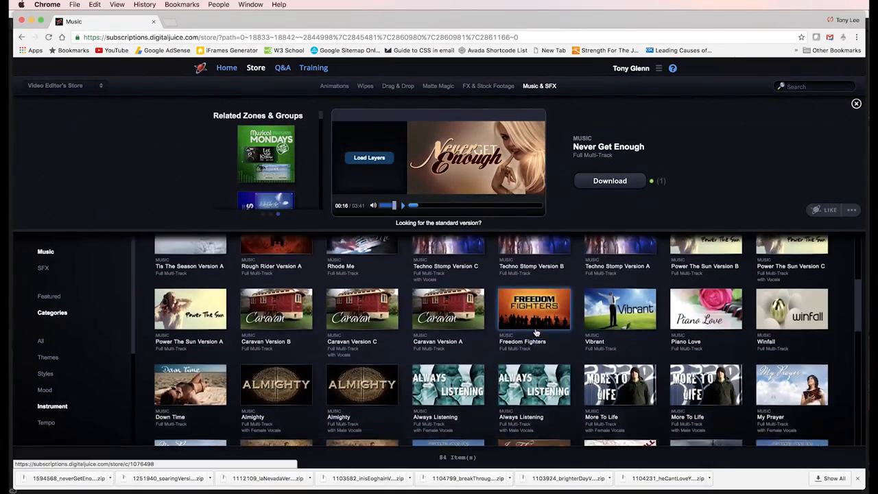
scroll("down", 3)
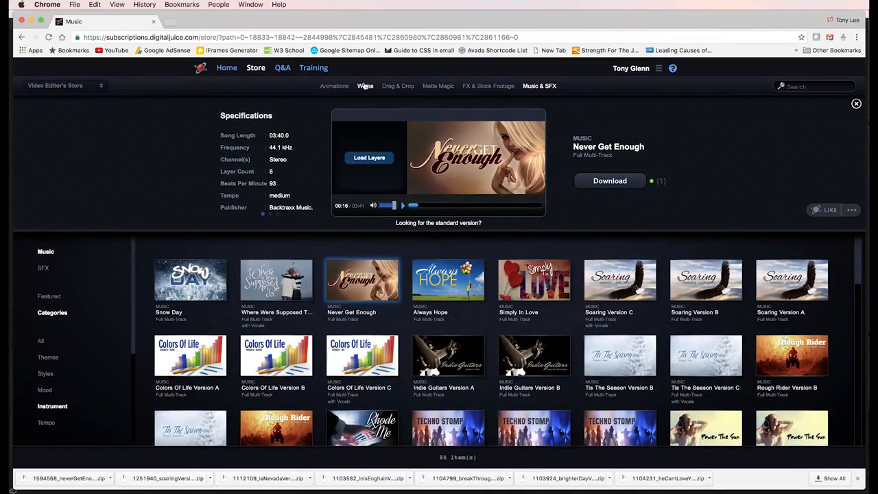
left_click(365, 85)
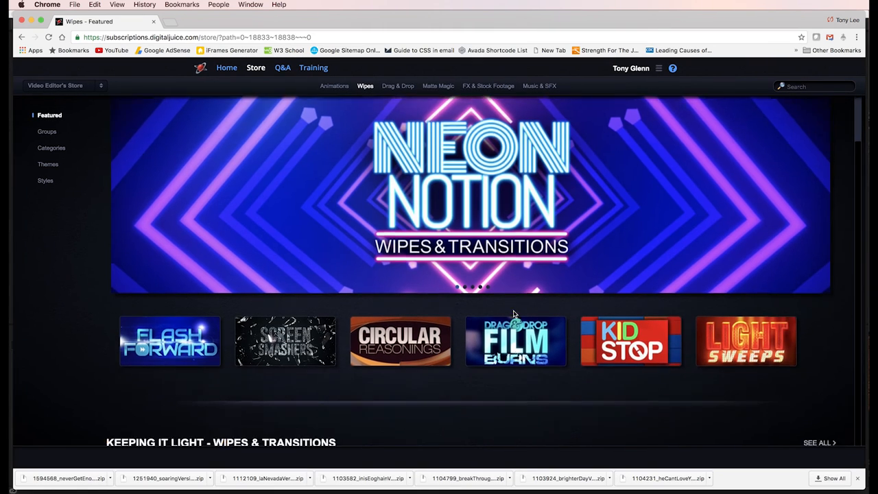
Browse Wipes Featured and preview the Golden Movie Ticket wipe
scroll("down", 3)
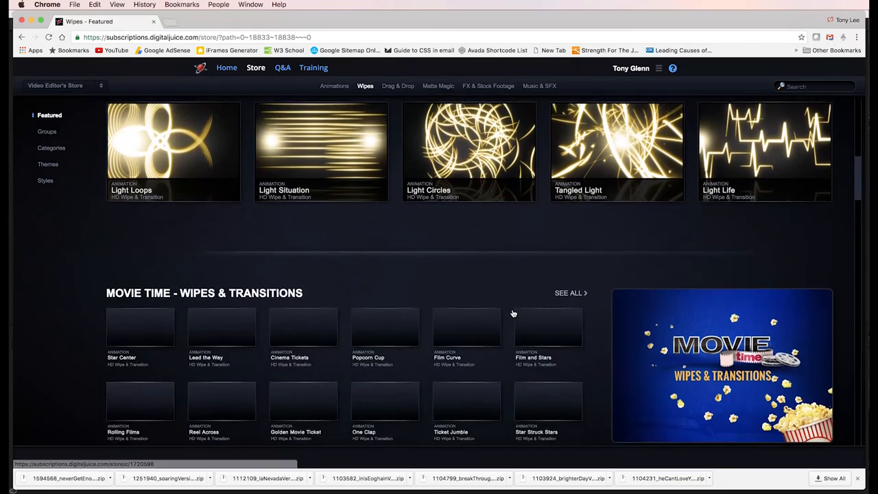
scroll("down", 3)
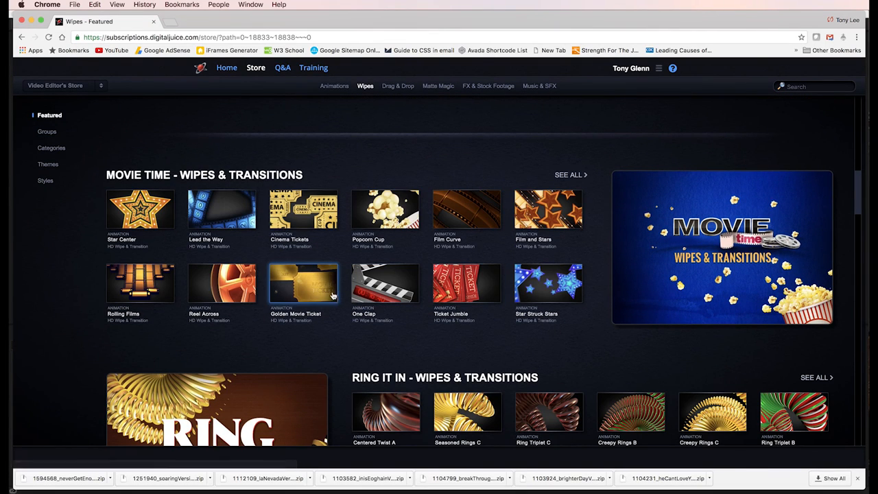
left_click(303, 283)
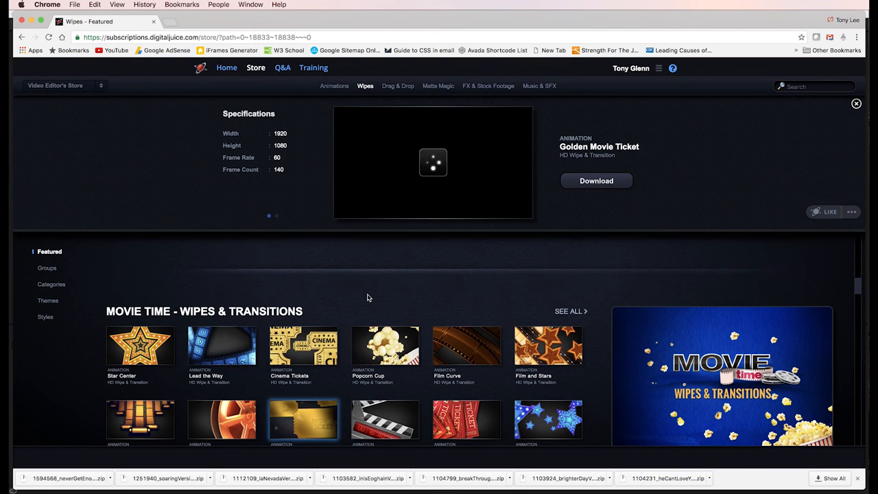
left_click(434, 162)
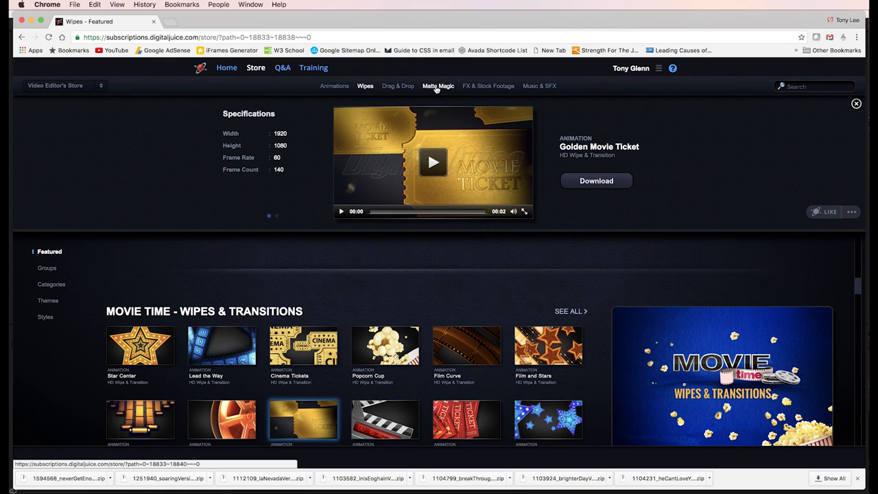
Visit the Matte Magic collection, then return to the main Digital Juice Stores page
left_click(438, 85)
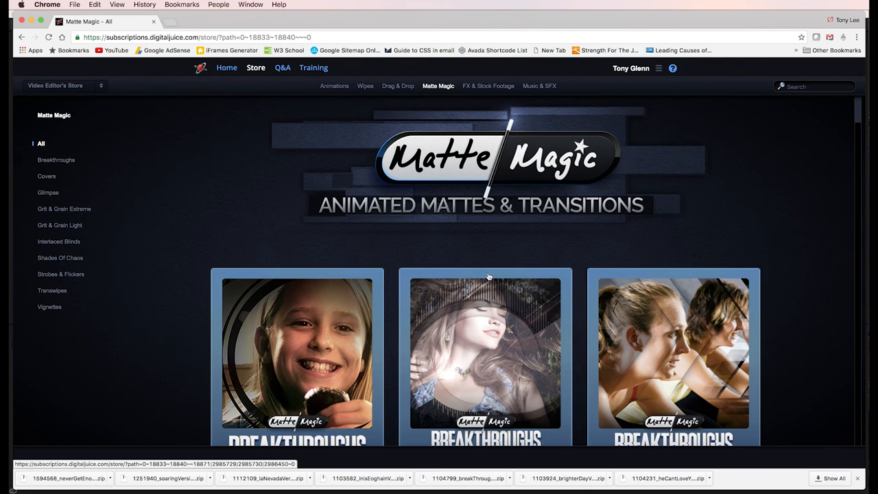
scroll("down", 3)
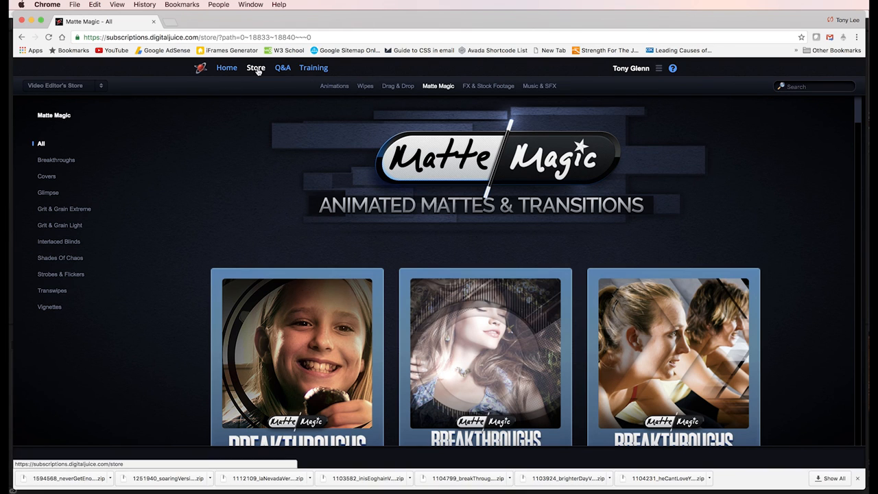
left_click(255, 67)
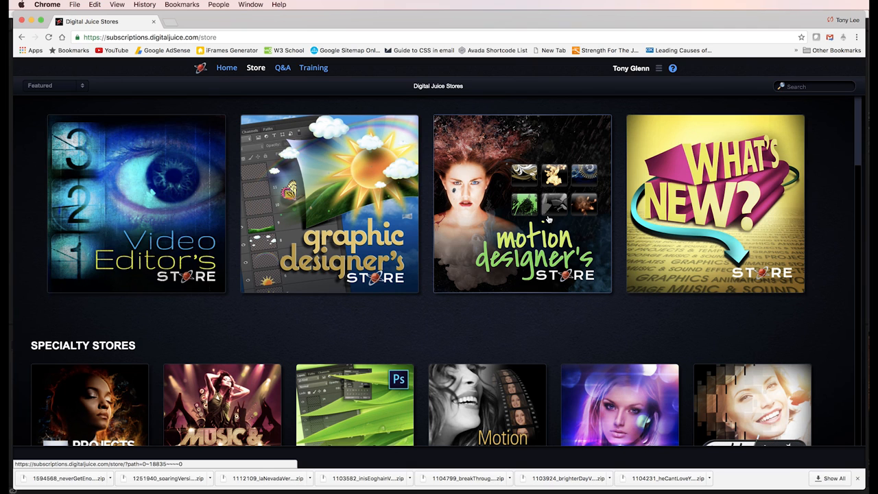
Enter the Motion Designer's Store and browse its Textures collections
left_click(522, 203)
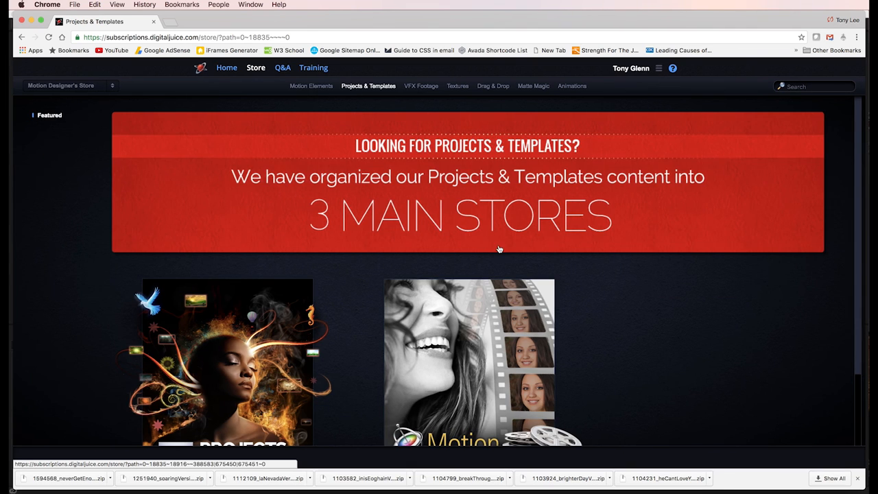
scroll("down", 3)
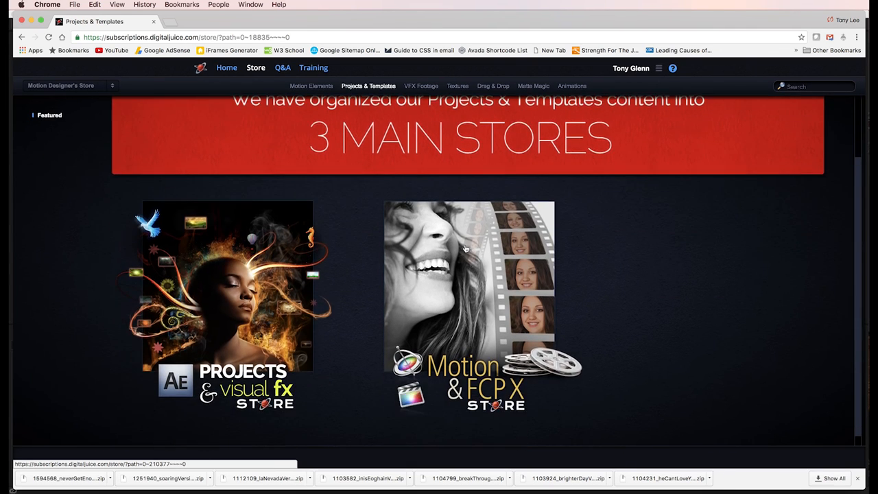
mouse_move(508, 342)
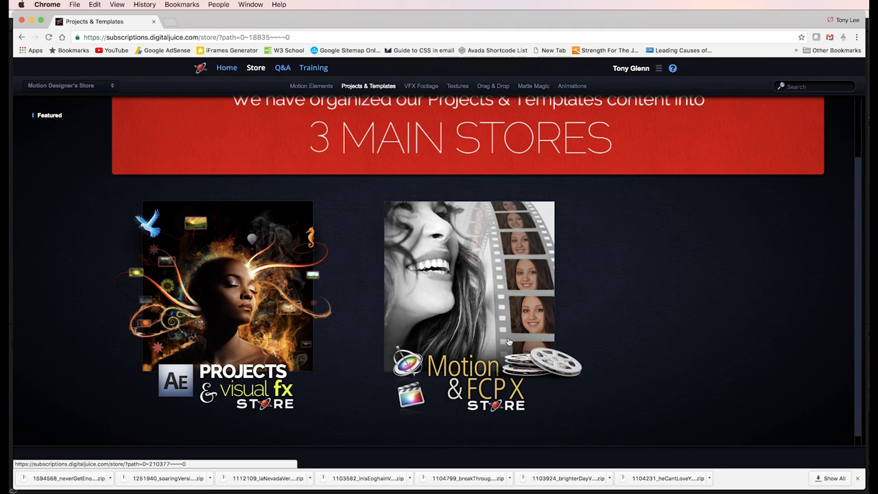
mouse_move(428, 322)
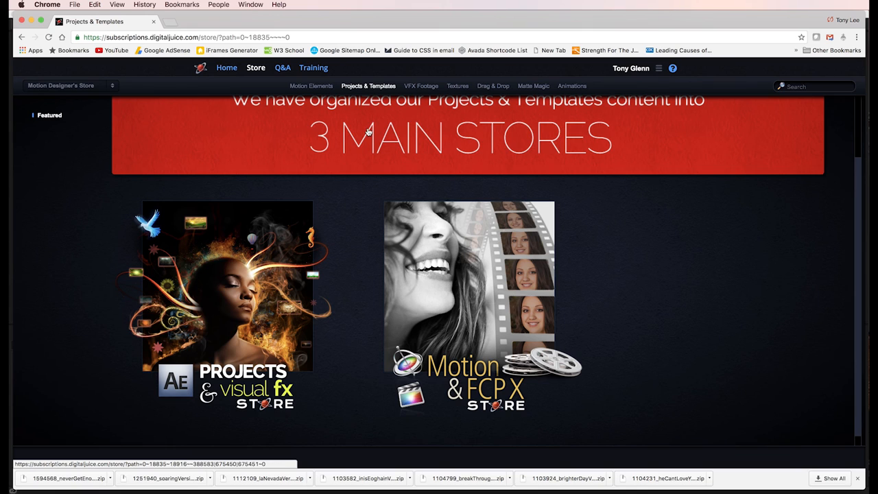
mouse_move(486, 96)
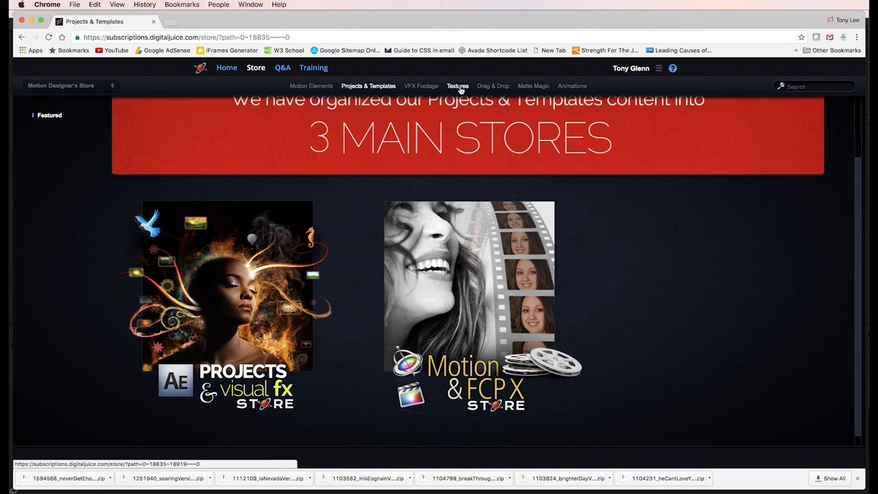
left_click(459, 85)
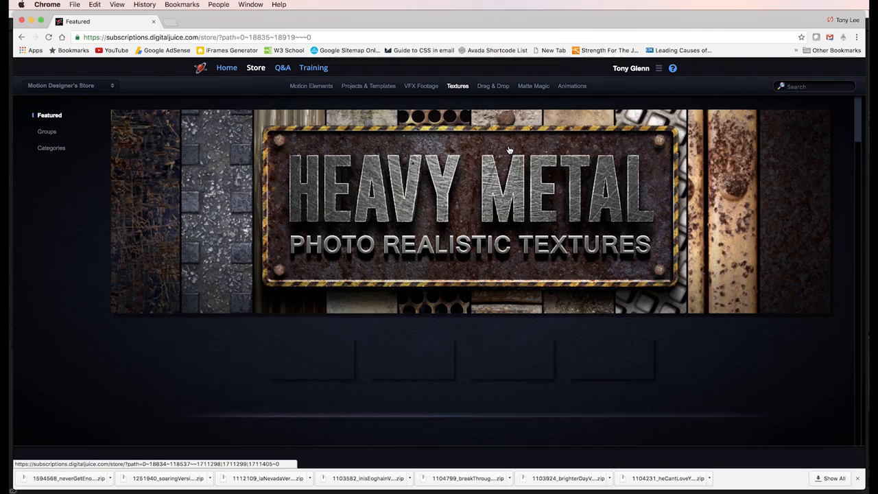
scroll("down", 3)
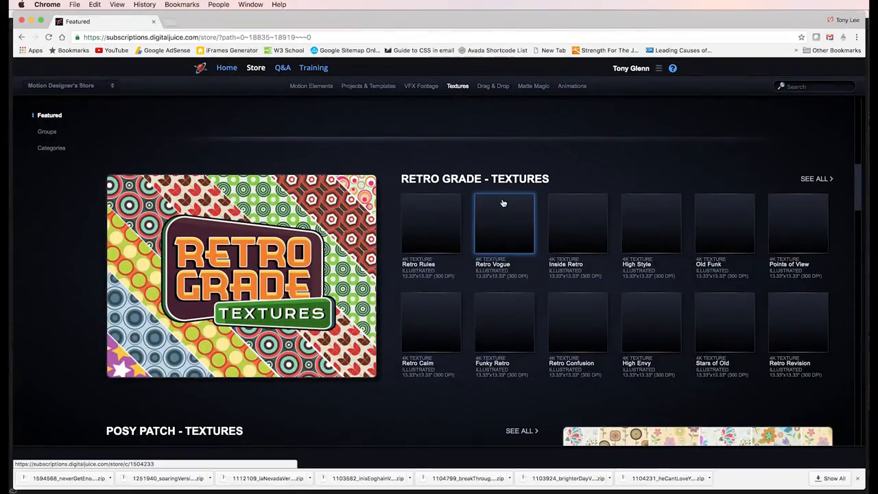
scroll("down", 3)
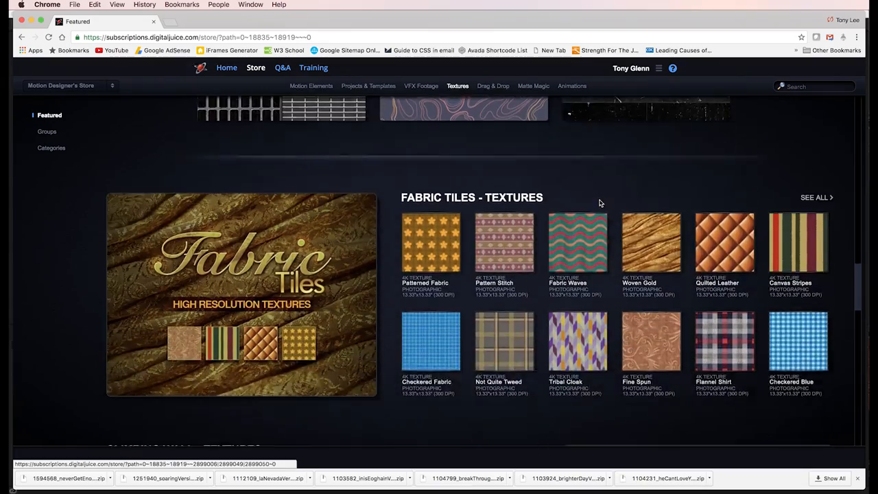
scroll("down", 3)
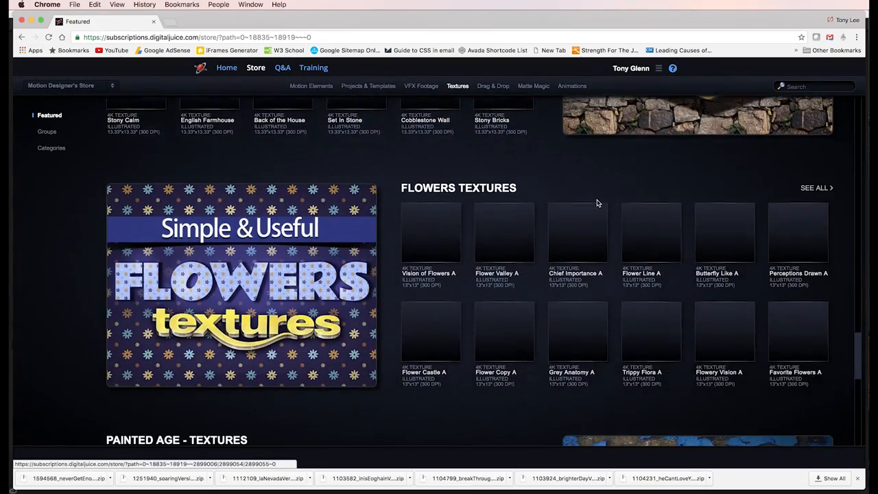
Finish scrolling Textures and move to the Drag & Drop overlay collection
scroll("down", 3)
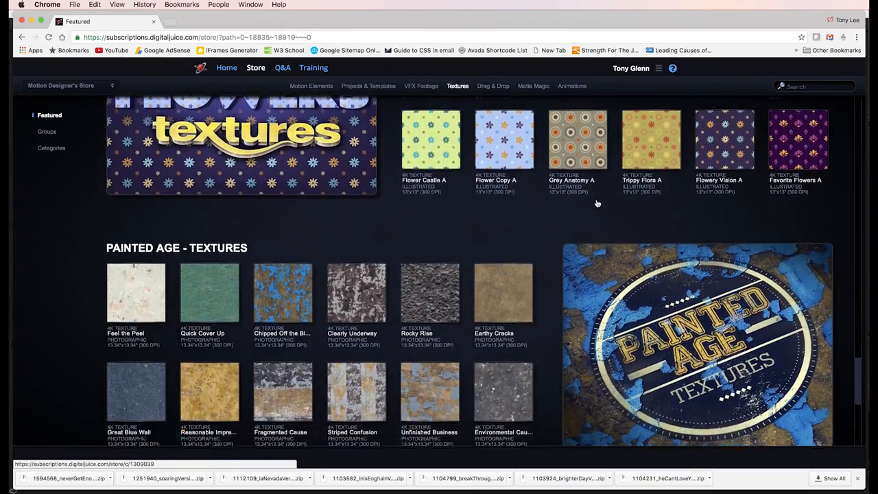
scroll("down", 3)
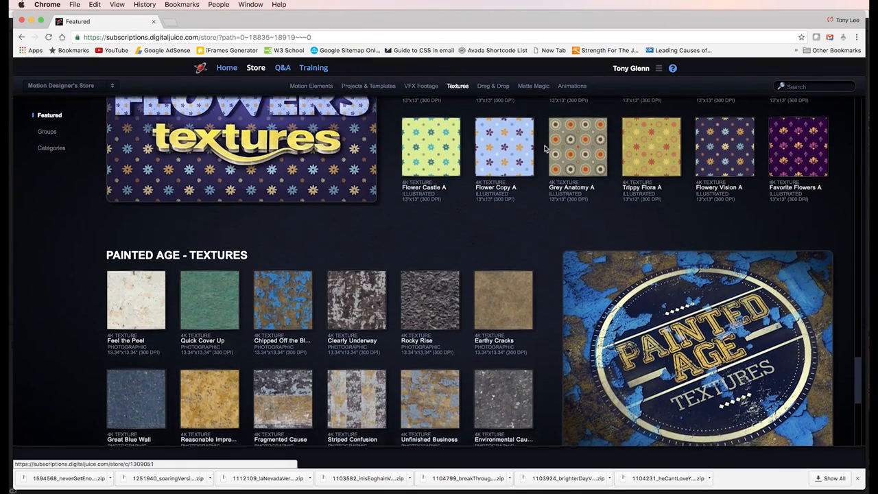
left_click(493, 85)
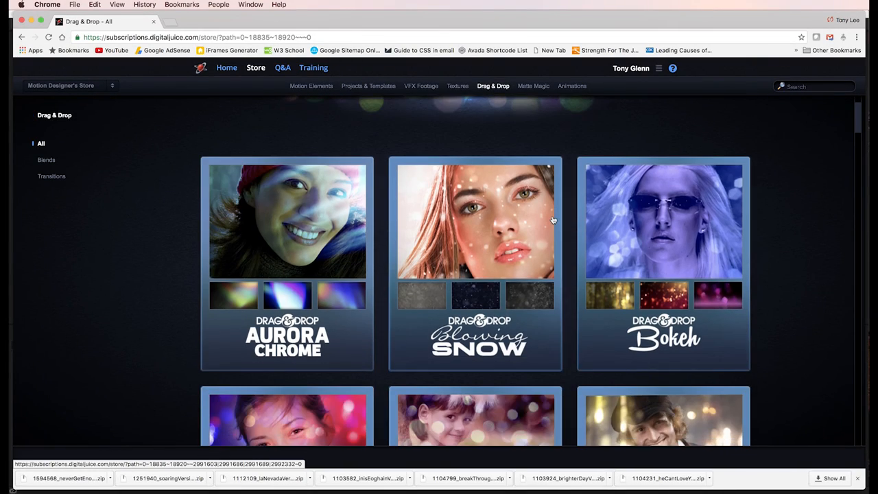
scroll("down", 3)
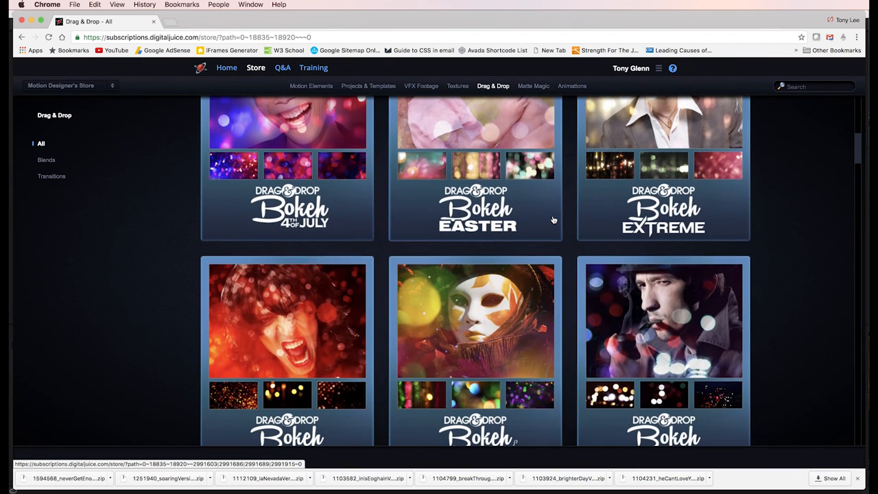